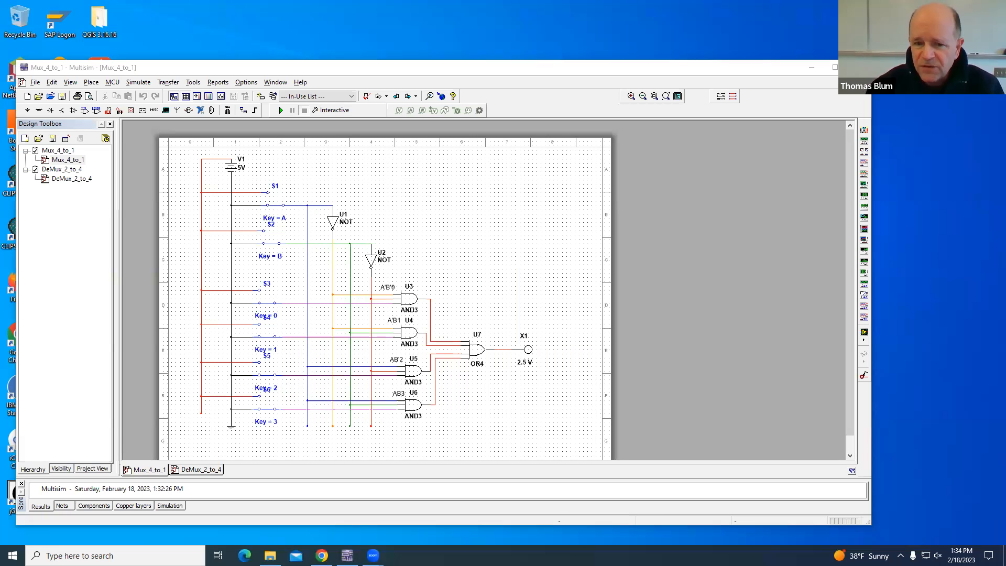
{"action": "mouse_move", "coordinate": [760, 53]}
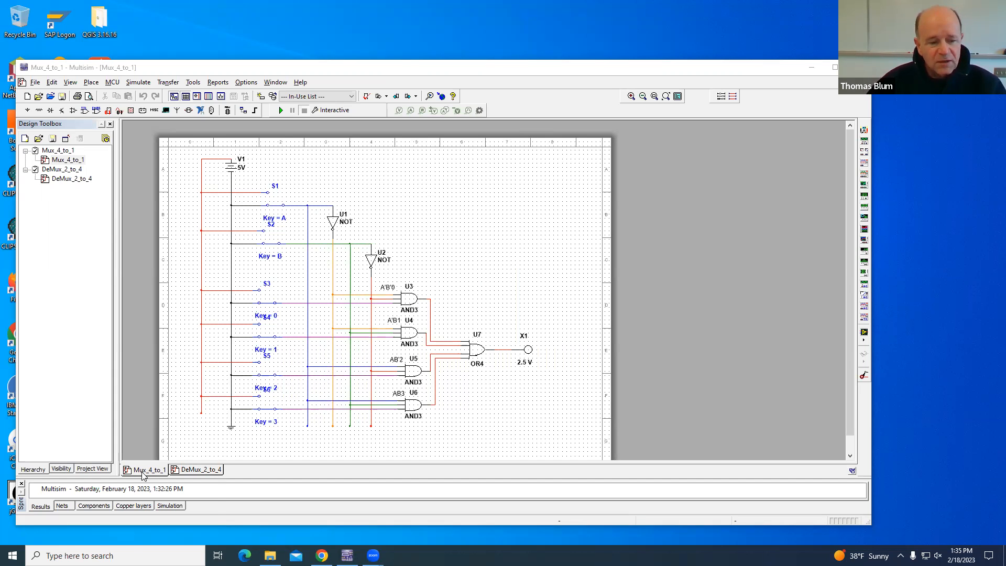
{"action": "mouse_move", "coordinate": [143, 470]}
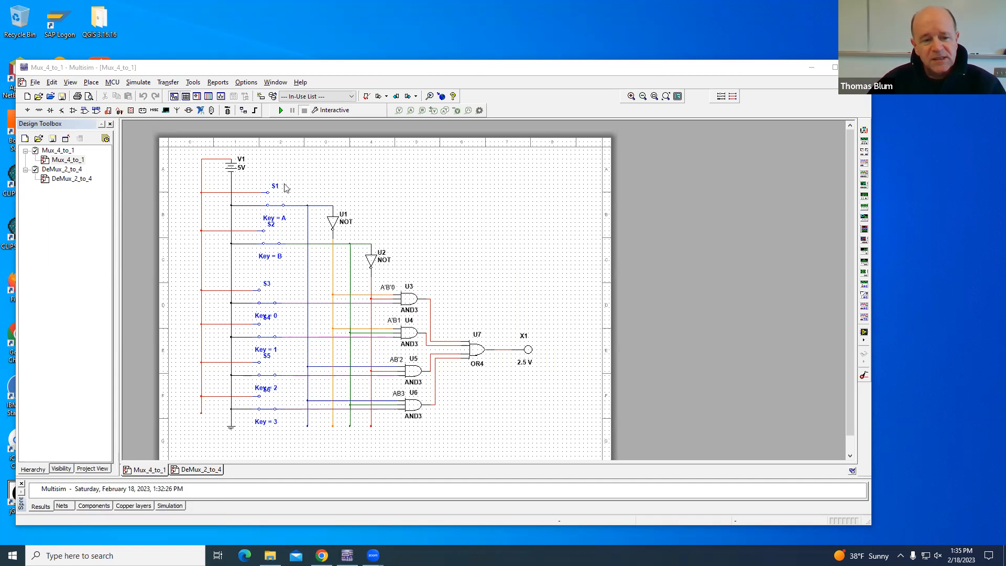
{"action": "mouse_move", "coordinate": [322, 232]}
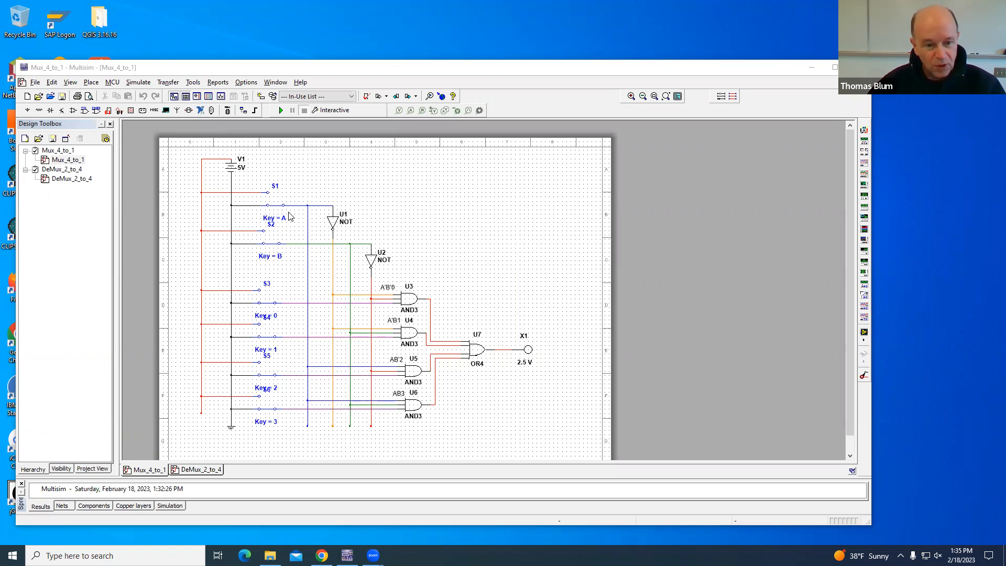
{"action": "mouse_move", "coordinate": [300, 313]}
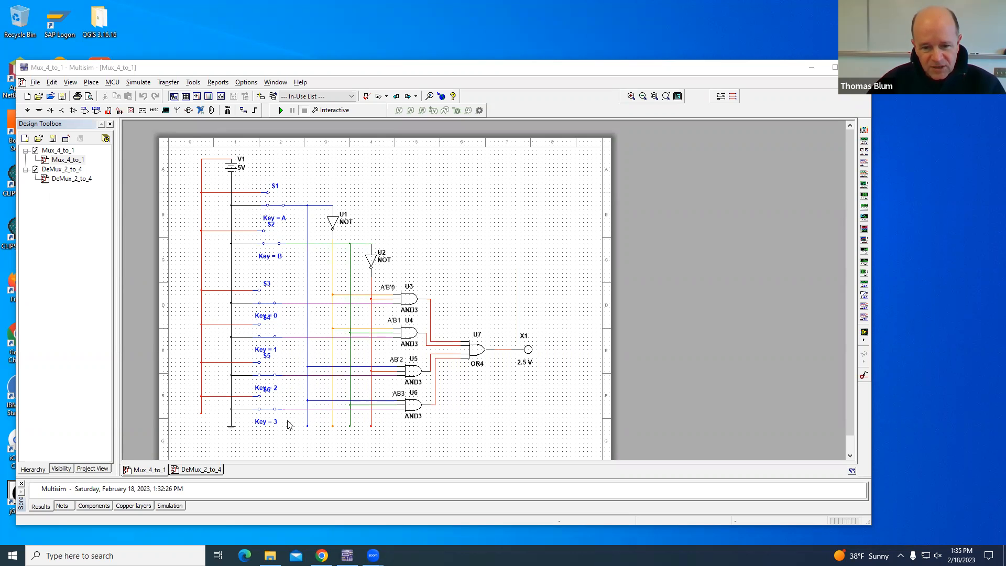
Run and stop the 4-to-1 MUX simulation, then switch to the DeMux_2_to_4 design.
{"action": "left_click", "coordinate": [281, 110]}
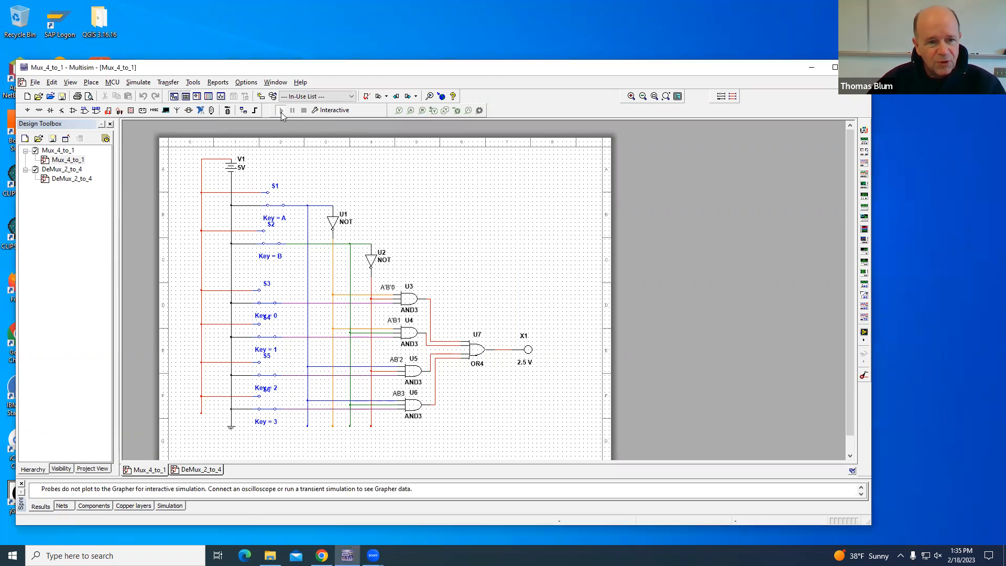
{"action": "left_click", "coordinate": [281, 110]}
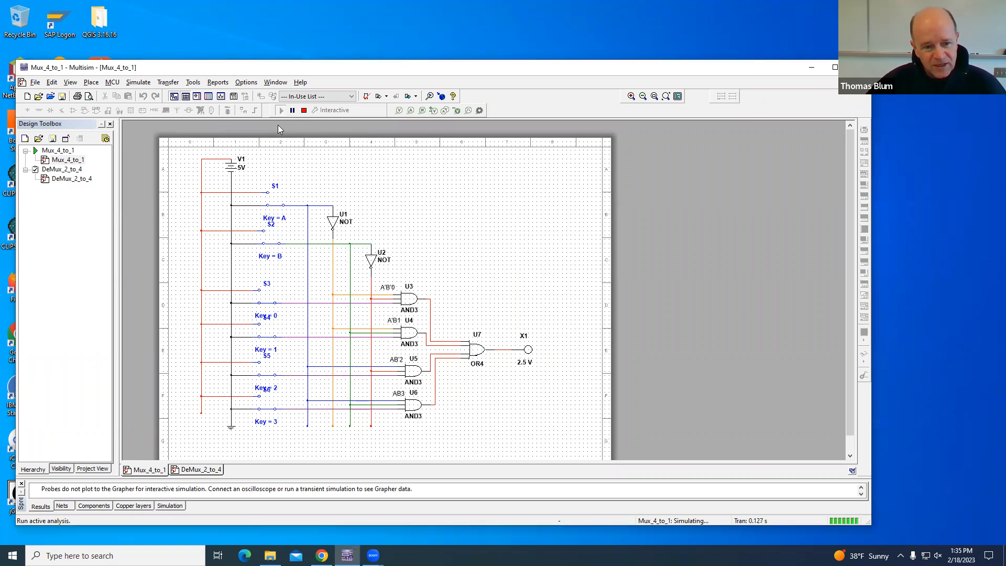
{"action": "mouse_move", "coordinate": [304, 316]}
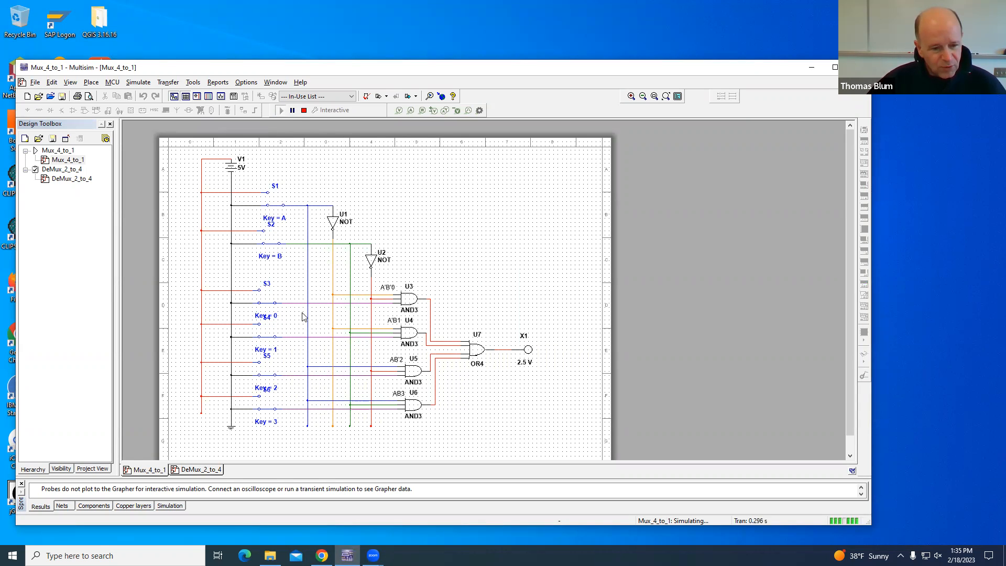
{"action": "mouse_move", "coordinate": [284, 336]}
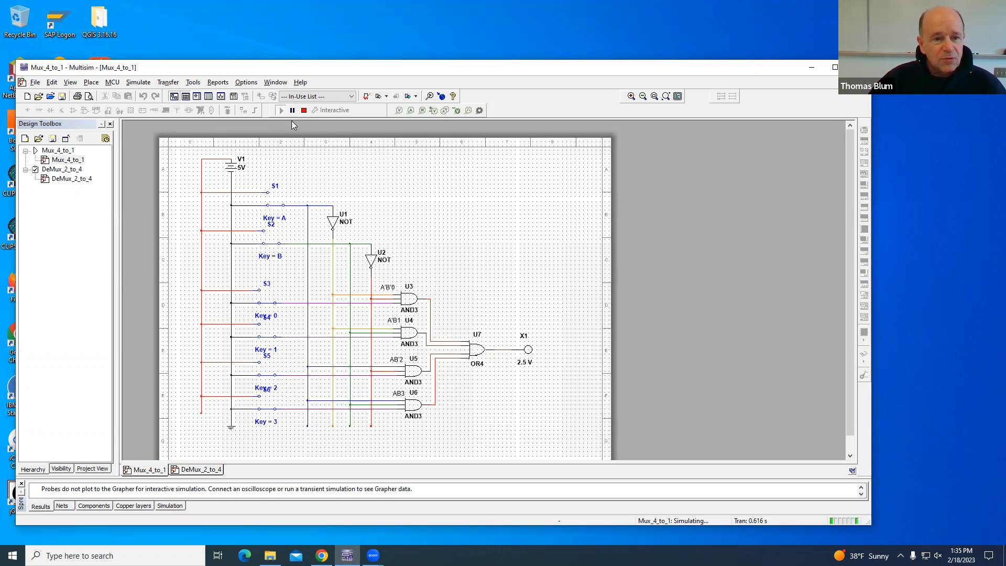
{"action": "mouse_move", "coordinate": [282, 224]}
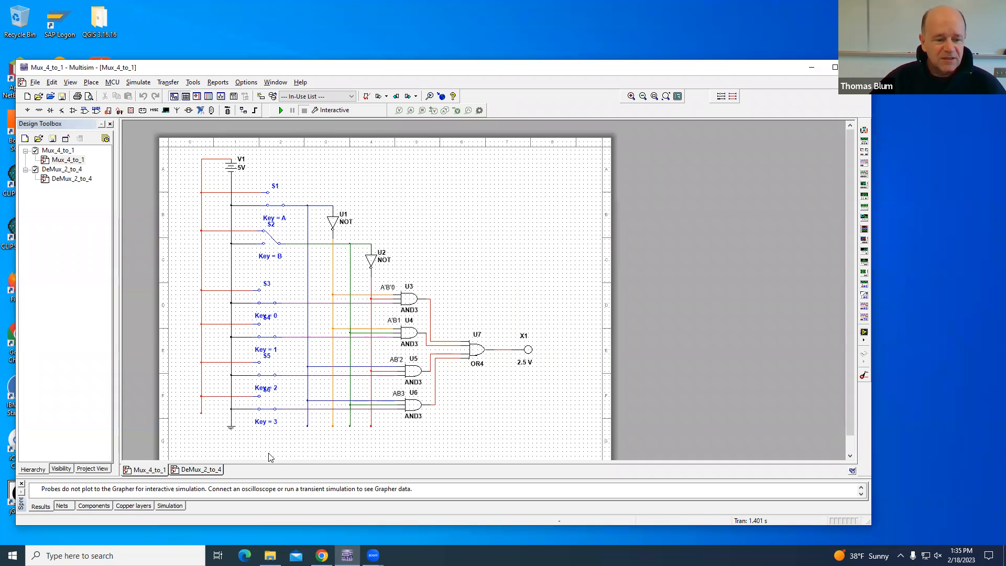
{"action": "left_click", "coordinate": [201, 469]}
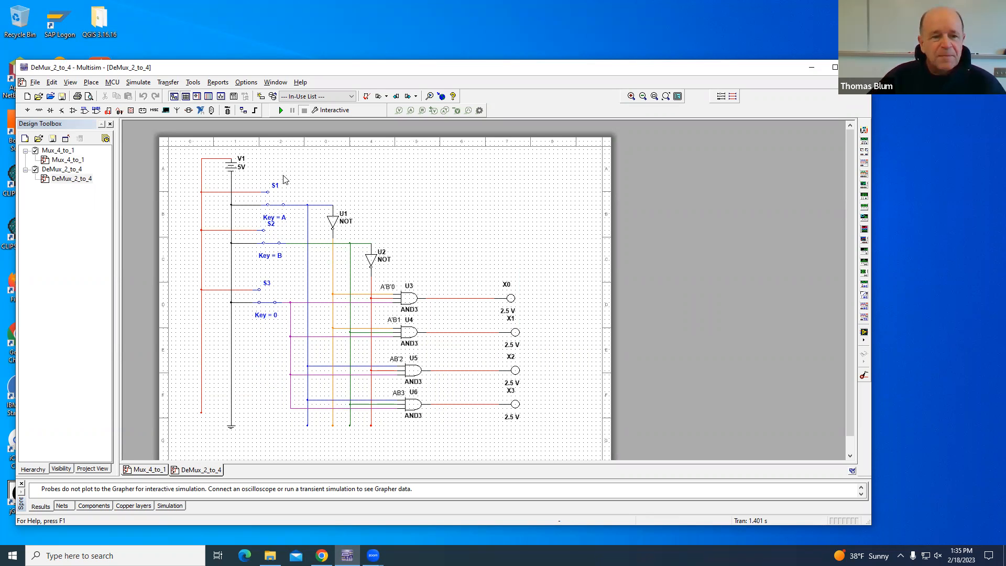
{"action": "mouse_move", "coordinate": [296, 317]}
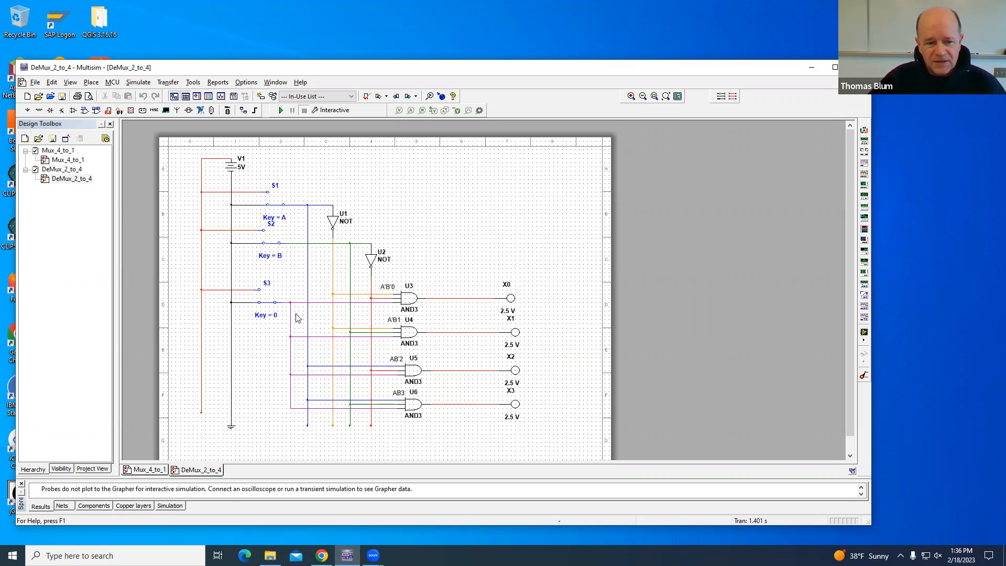
{"action": "mouse_move", "coordinate": [256, 305]}
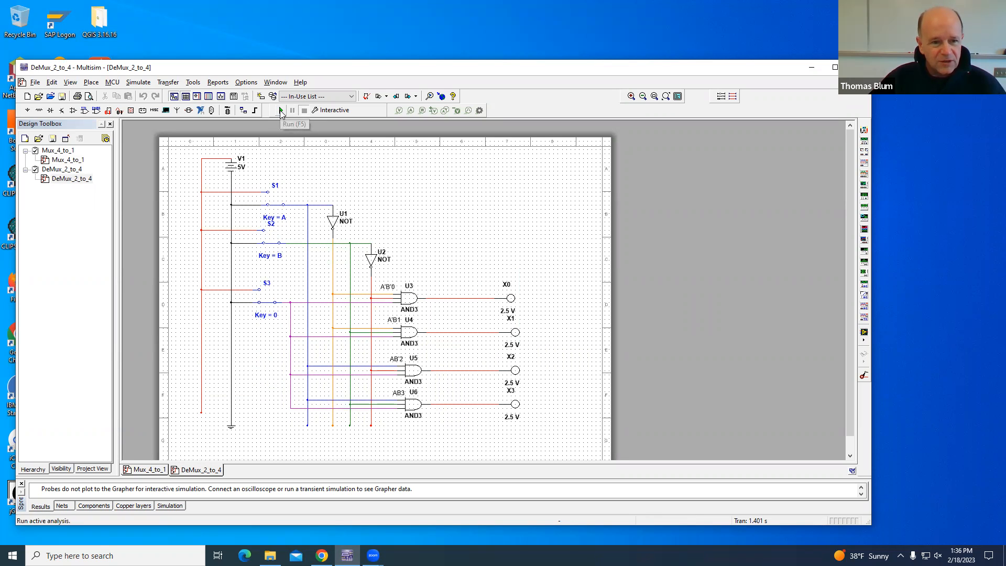
Simulate the 2-to-4 DEMUX until probe X1 lights, then stop the simulation.
{"action": "left_click", "coordinate": [281, 110]}
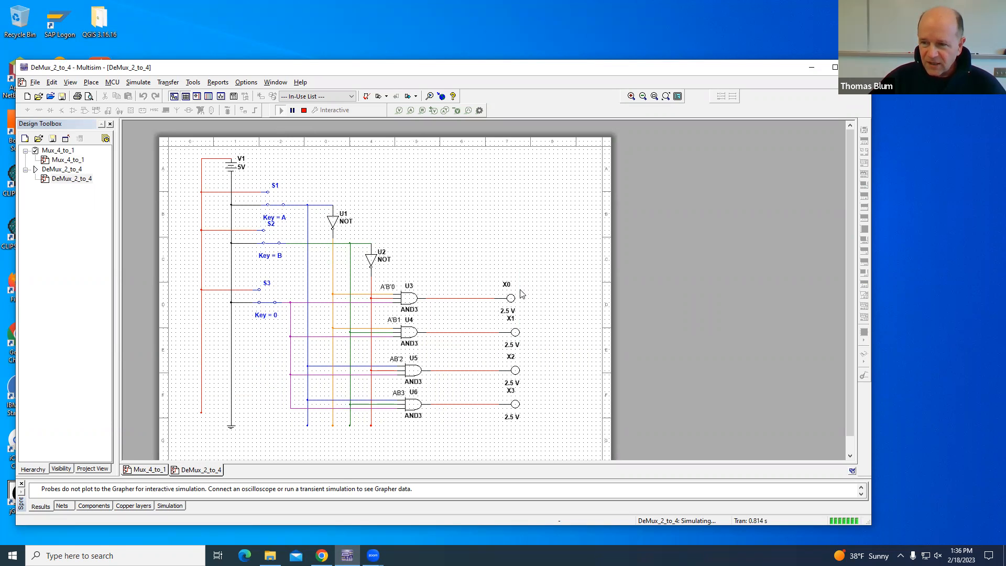
{"action": "mouse_move", "coordinate": [513, 299]}
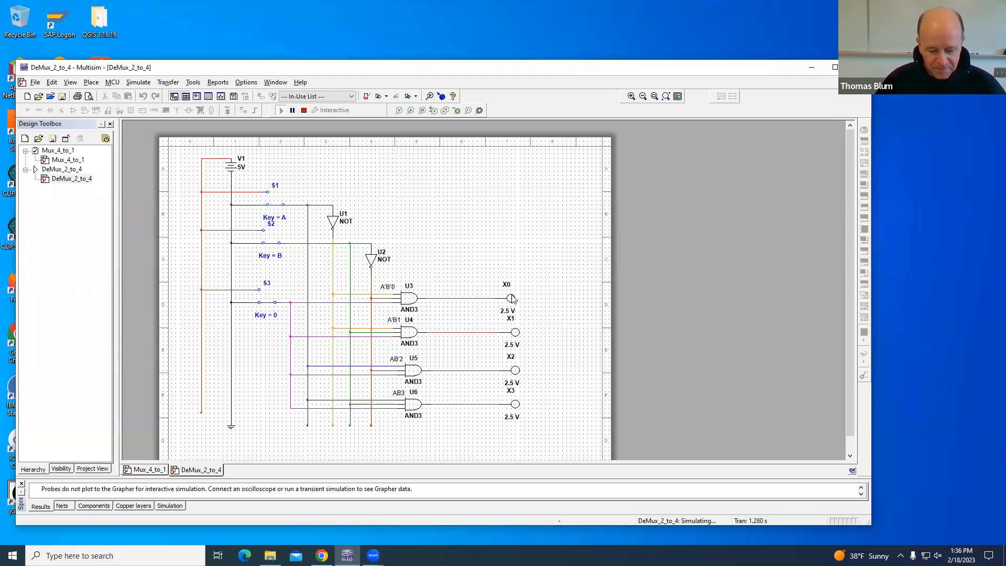
{"action": "mouse_move", "coordinate": [483, 283]}
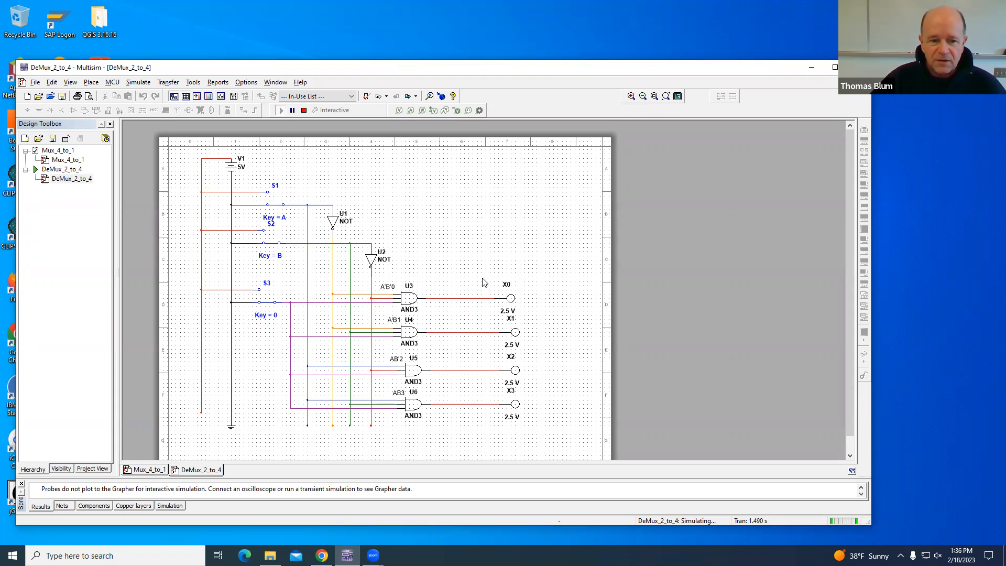
{"action": "mouse_move", "coordinate": [305, 299]}
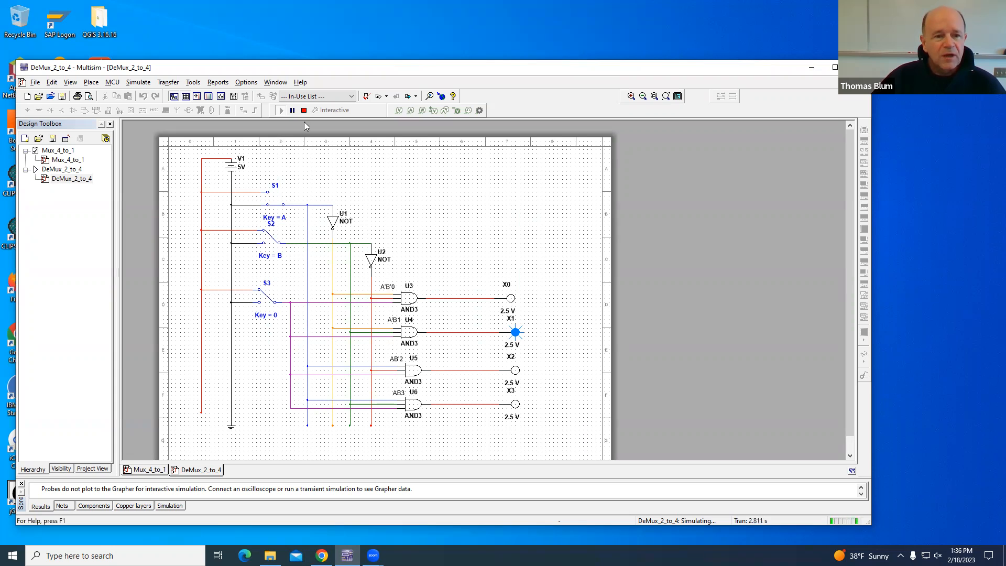
{"action": "left_click", "coordinate": [291, 110]}
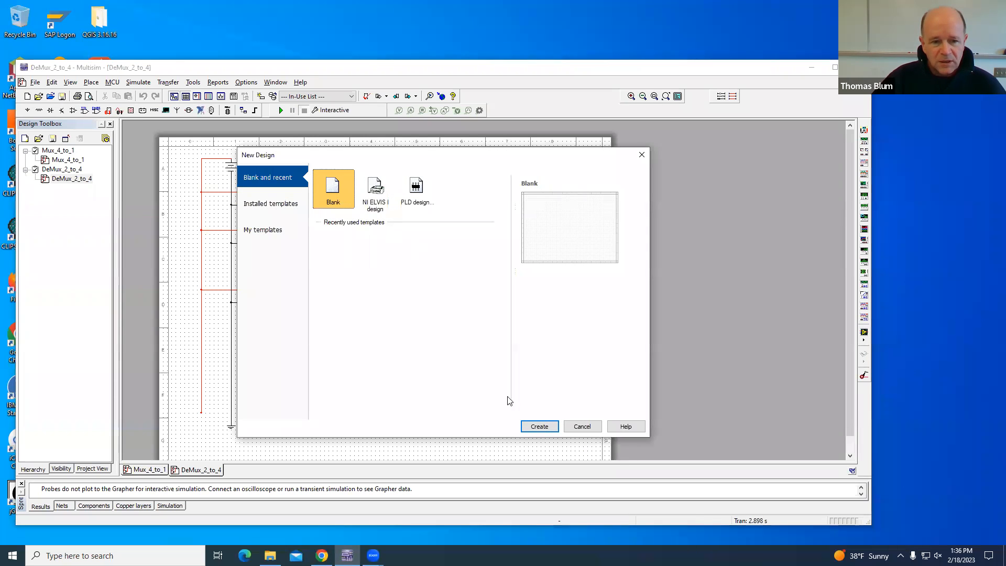
Create the blank design and give it a custom 20 by 20 inch sheet via sheet properties.
{"action": "left_click", "coordinate": [539, 427]}
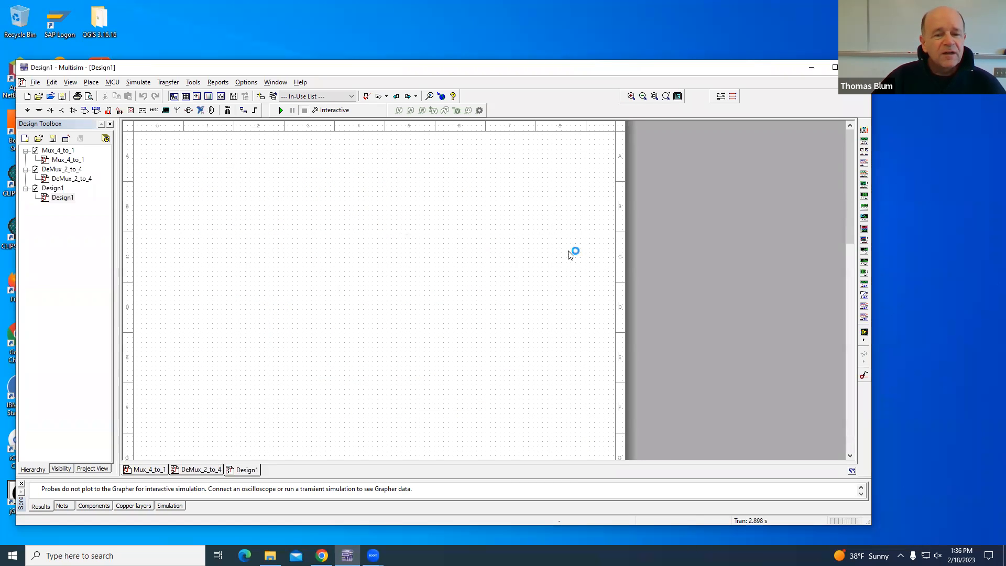
{"action": "right_click", "coordinate": [571, 251]}
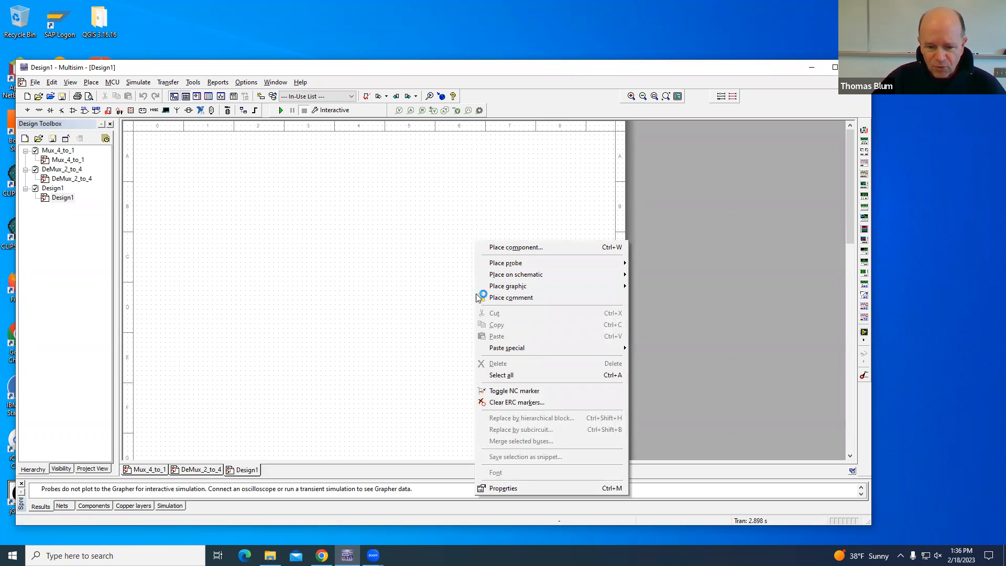
{"action": "left_click", "coordinate": [503, 488]}
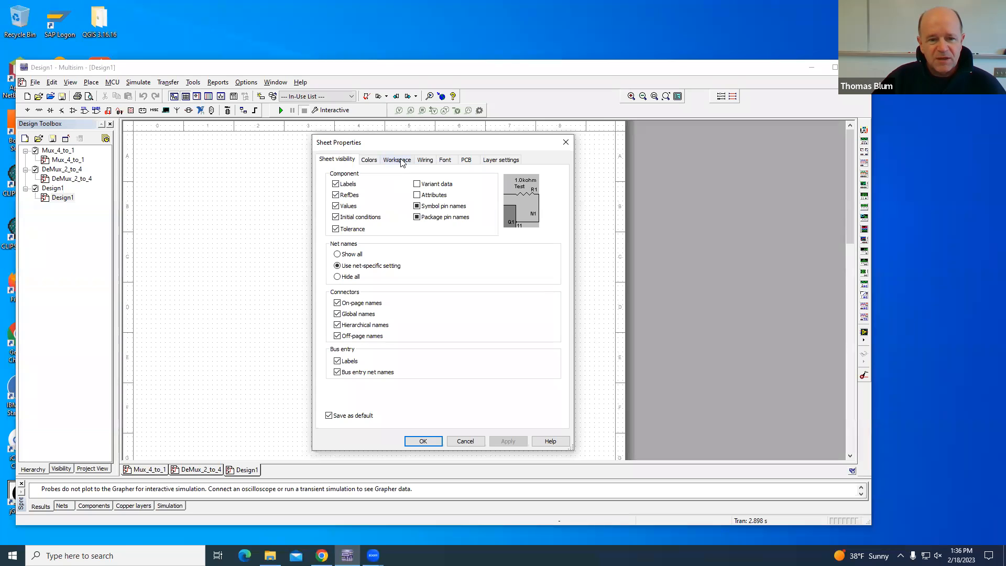
{"action": "left_click", "coordinate": [396, 159]}
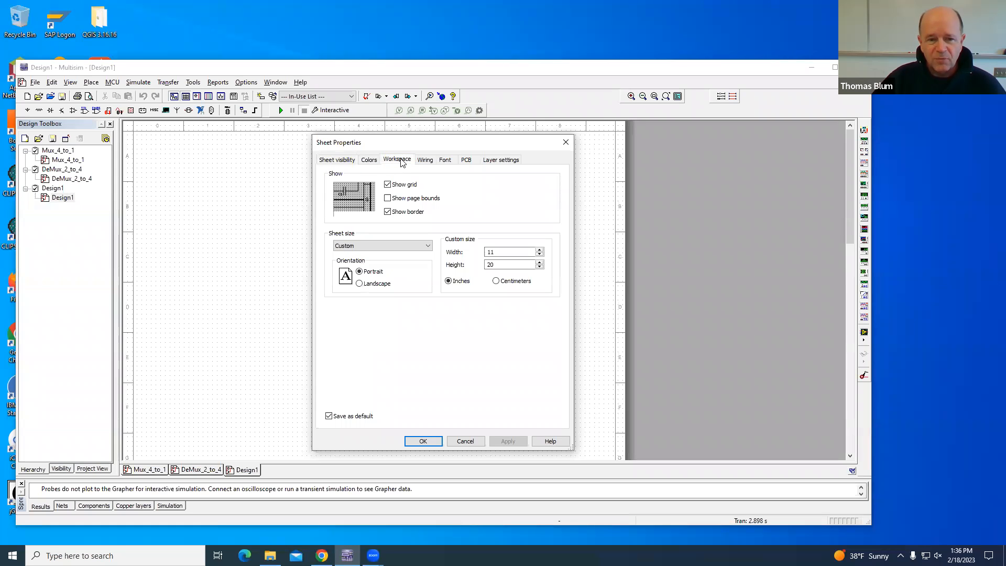
{"action": "left_click", "coordinate": [507, 252]}
{"action": "type", "text": "2"}
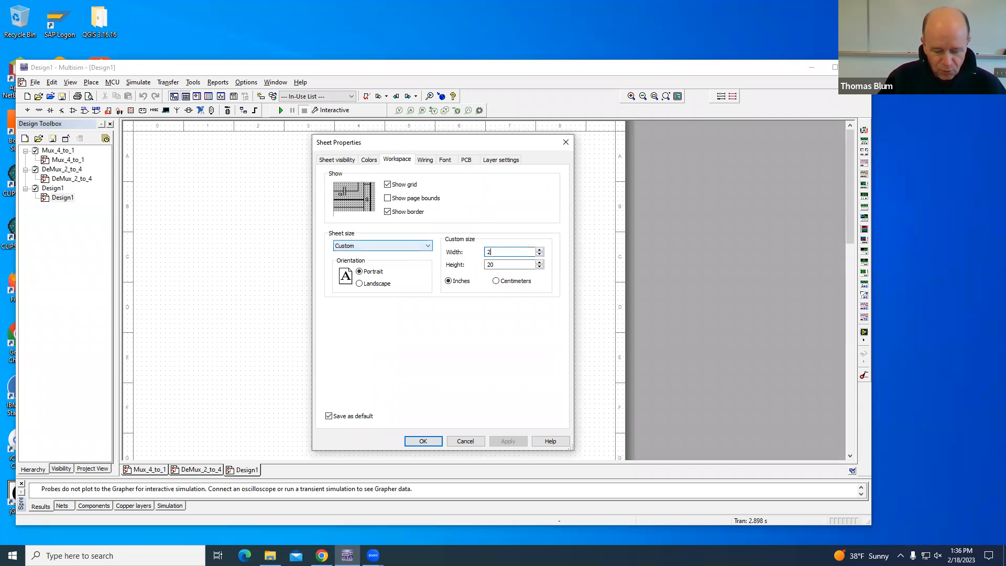
{"action": "type", "text": "0"}
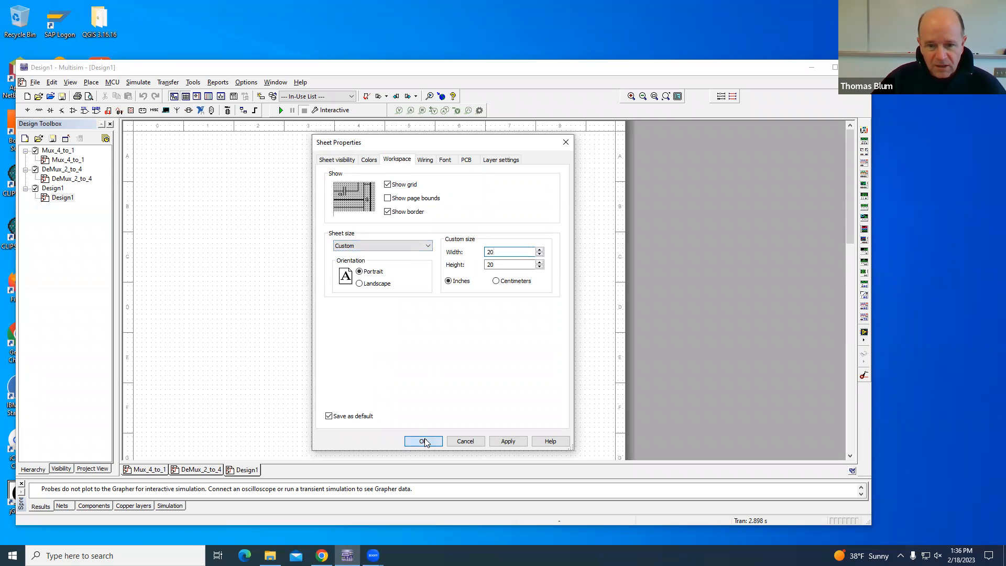
{"action": "left_click", "coordinate": [422, 441]}
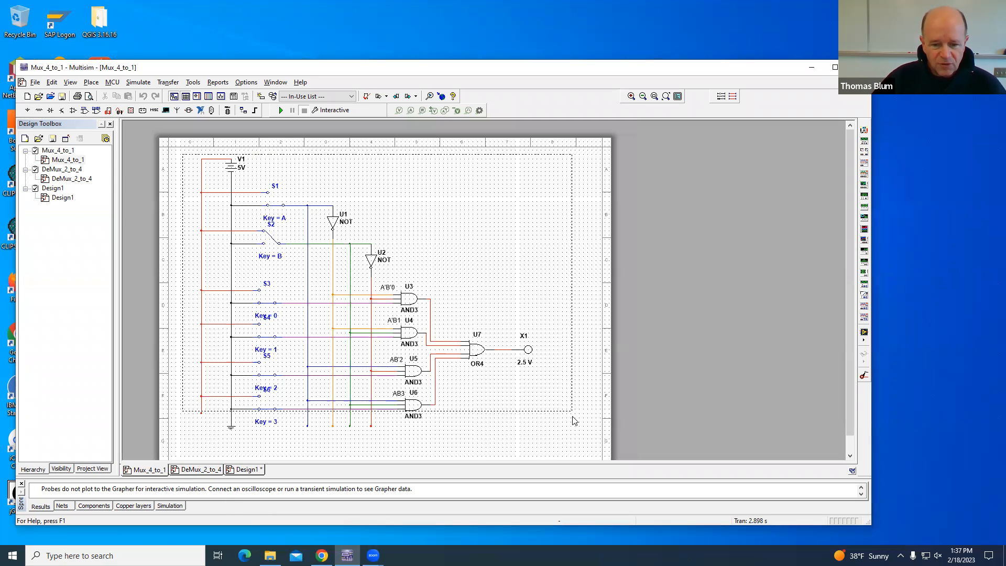
Copy the MUX circuit and the whole DEMUX circuit from DeMux_2_to_4 into Design1.
{"action": "right_click", "coordinate": [405, 339]}
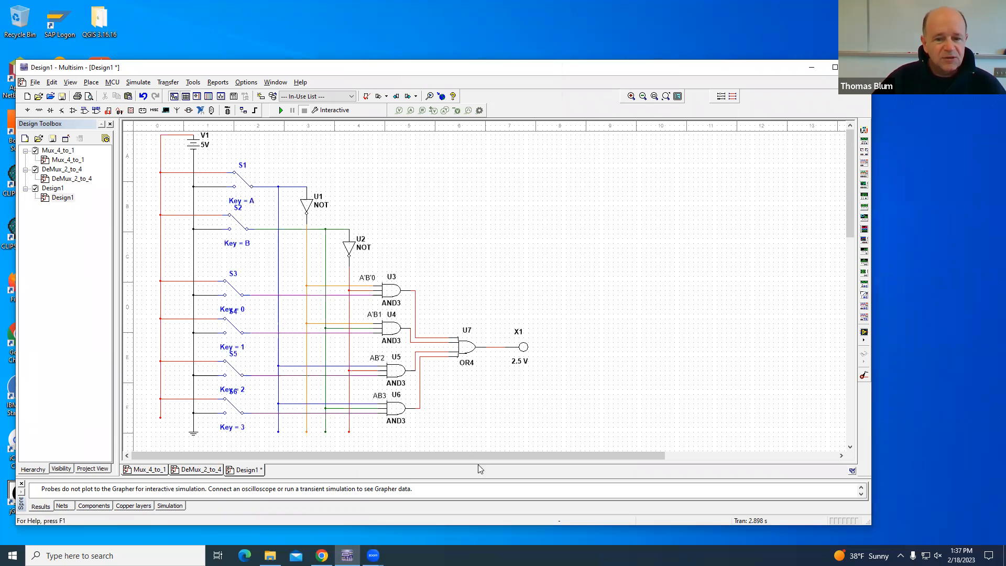
{"action": "left_click", "coordinate": [200, 469]}
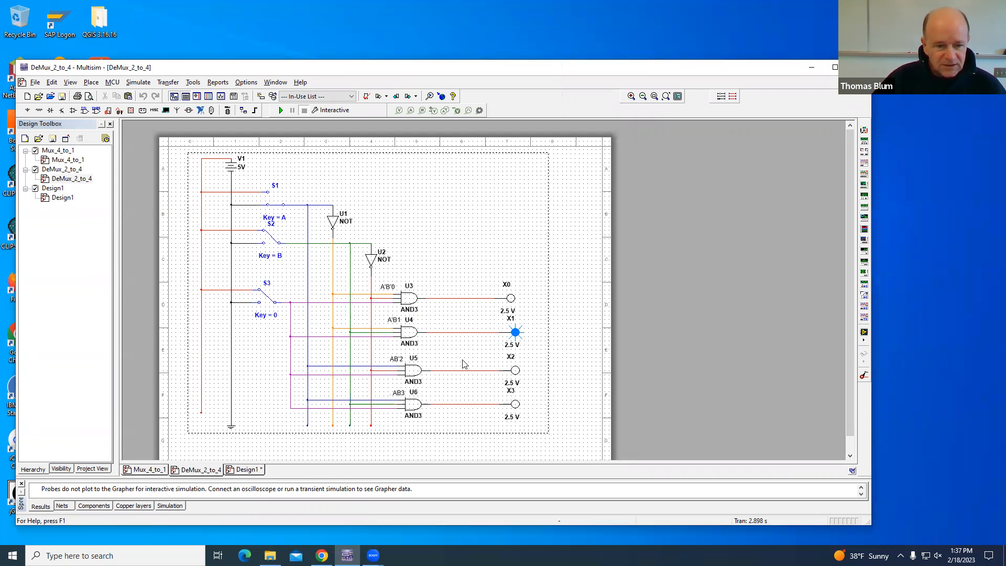
{"action": "right_click", "coordinate": [466, 363]}
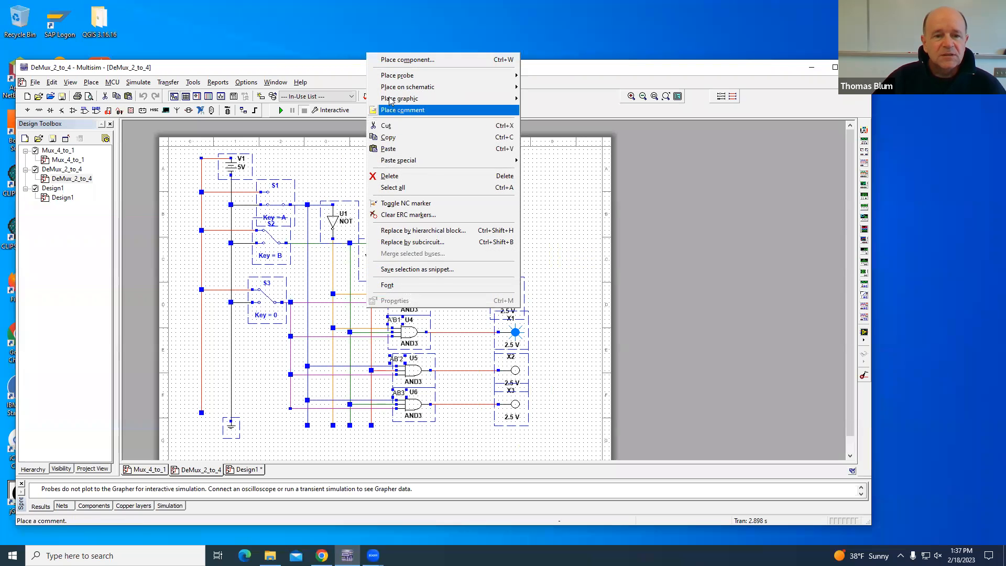
{"action": "mouse_move", "coordinate": [388, 136]}
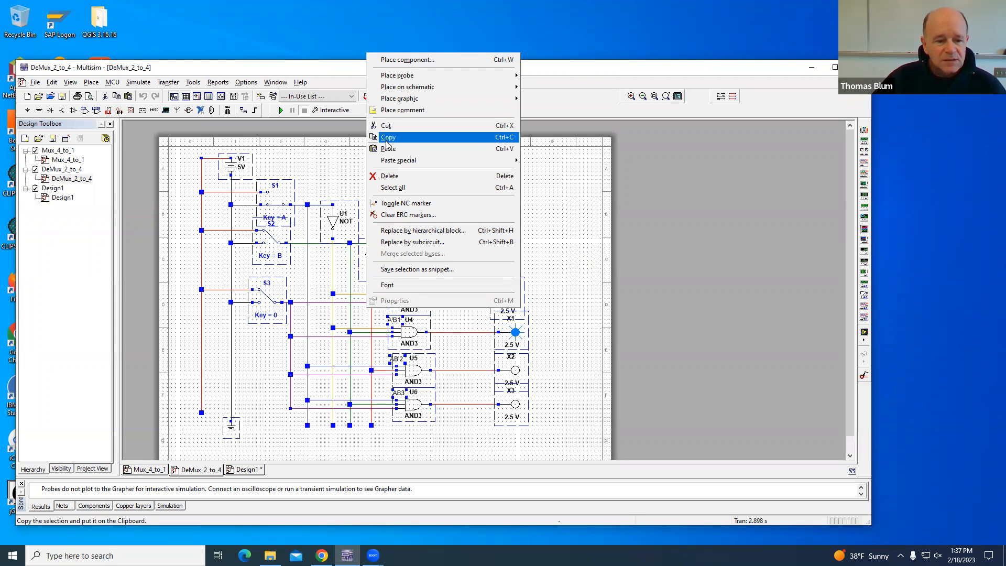
{"action": "left_click", "coordinate": [244, 469]}
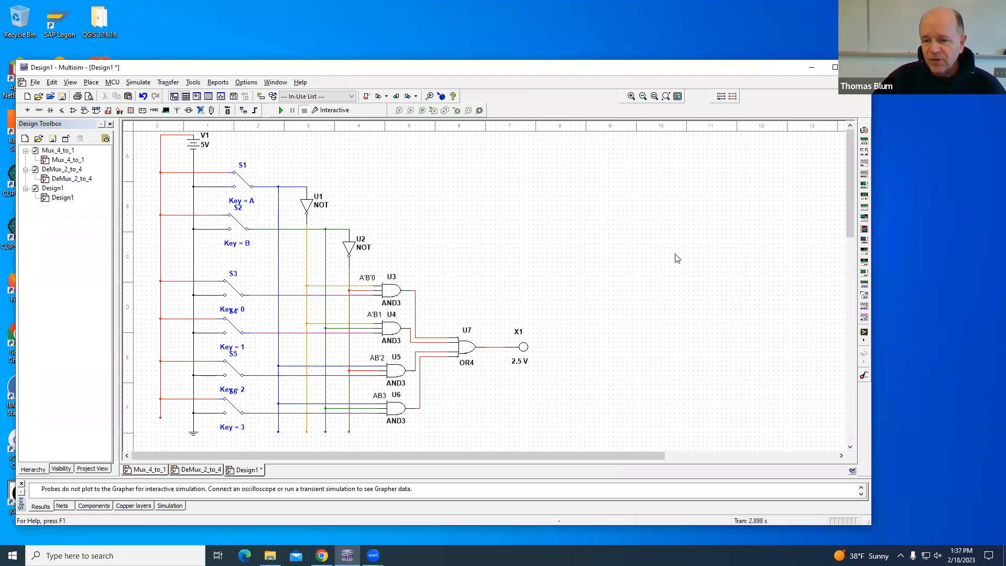
{"action": "mouse_move", "coordinate": [689, 335]}
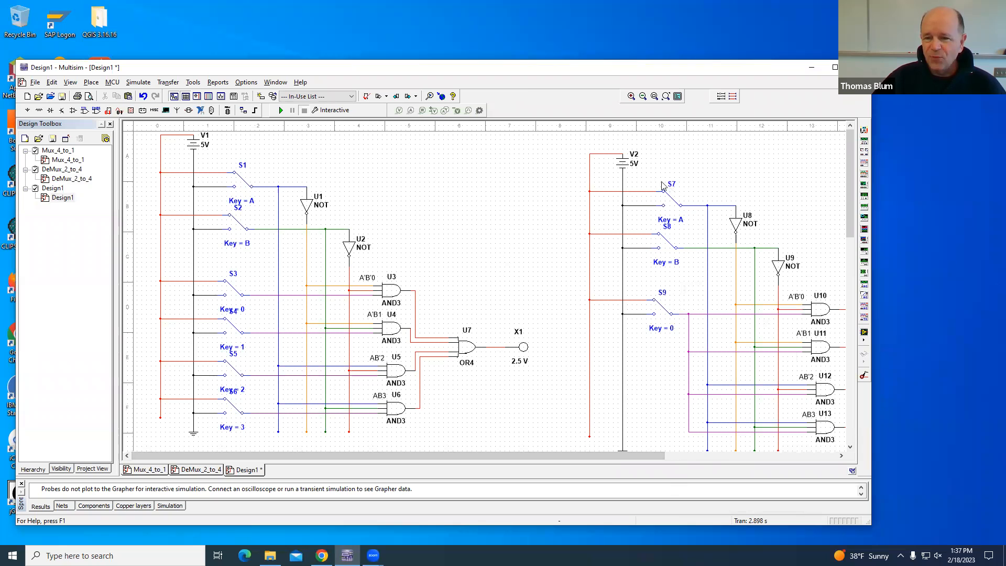
Reassign DEMUX select switches S7 and S8 to toggle with keys C and D.
{"action": "right_click", "coordinate": [671, 186]}
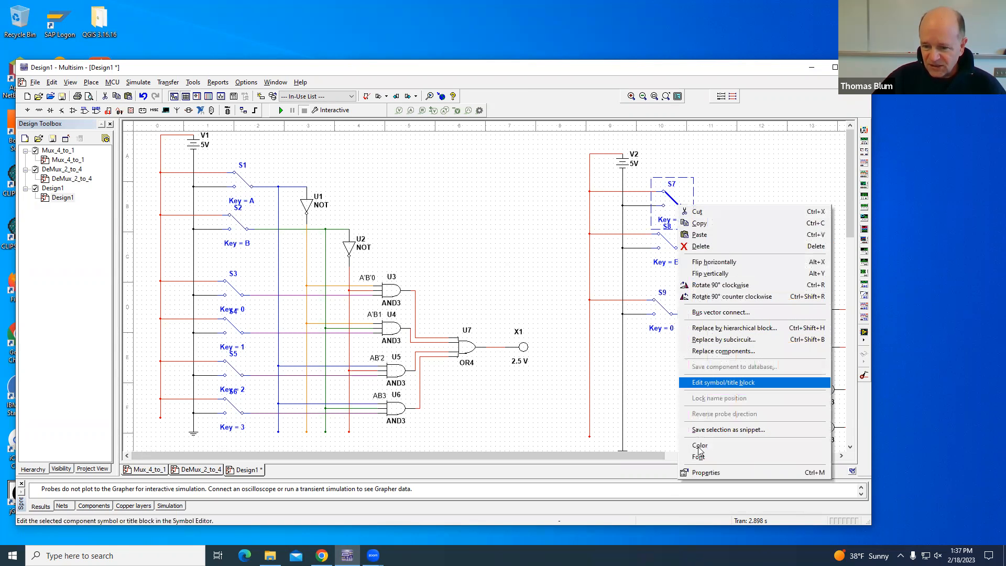
{"action": "mouse_move", "coordinate": [705, 473]}
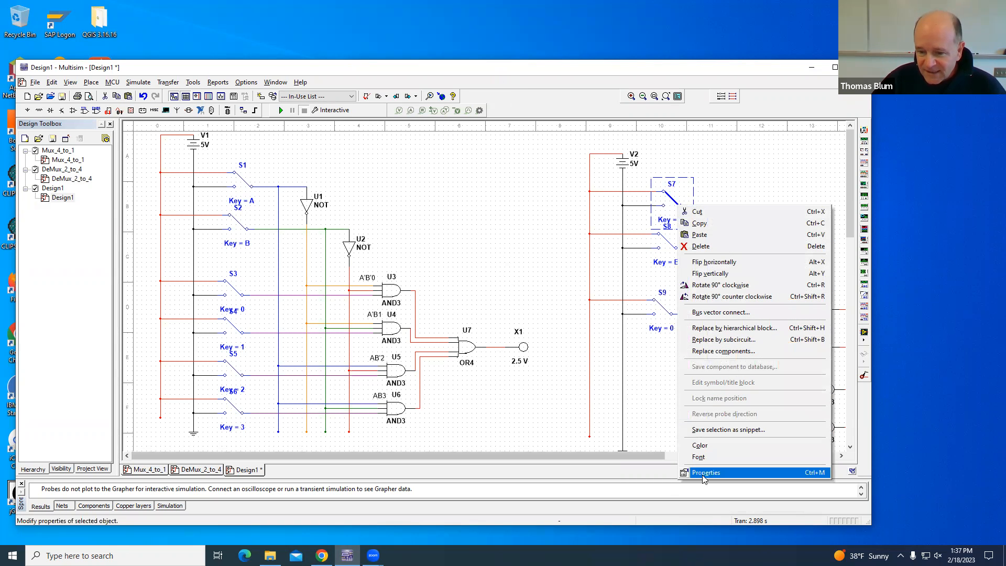
{"action": "left_click", "coordinate": [705, 473]}
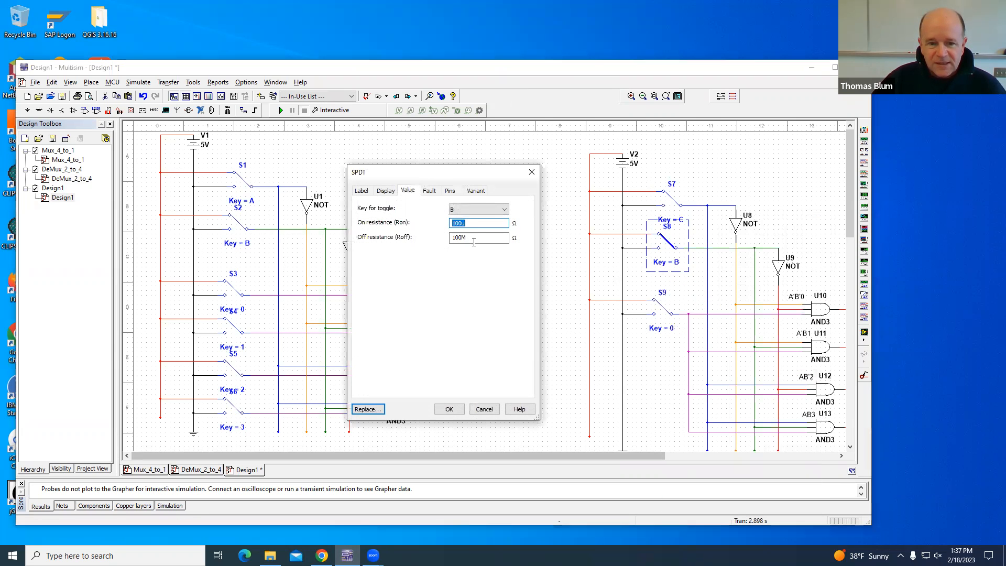
{"action": "left_click", "coordinate": [504, 208]}
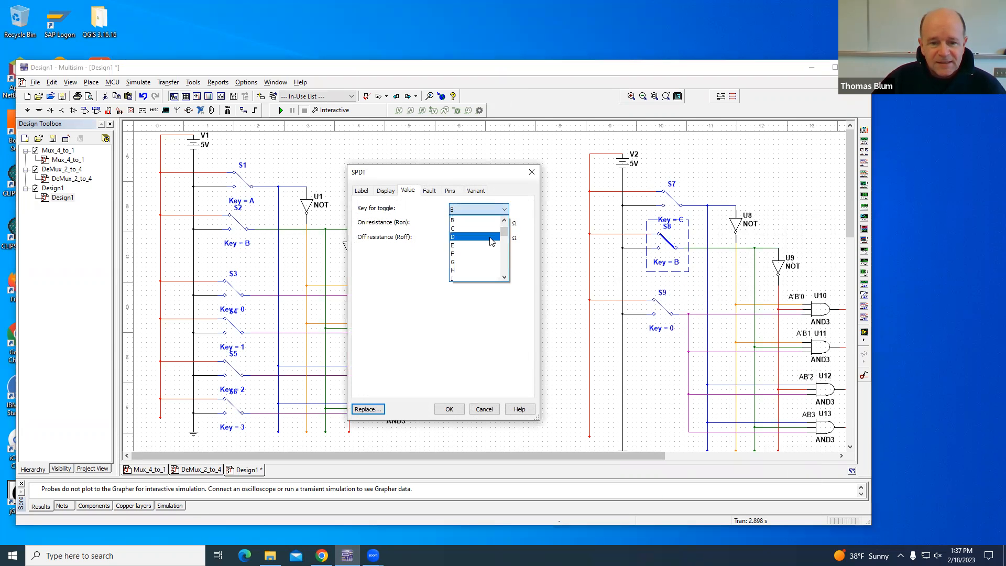
{"action": "left_click", "coordinate": [452, 236]}
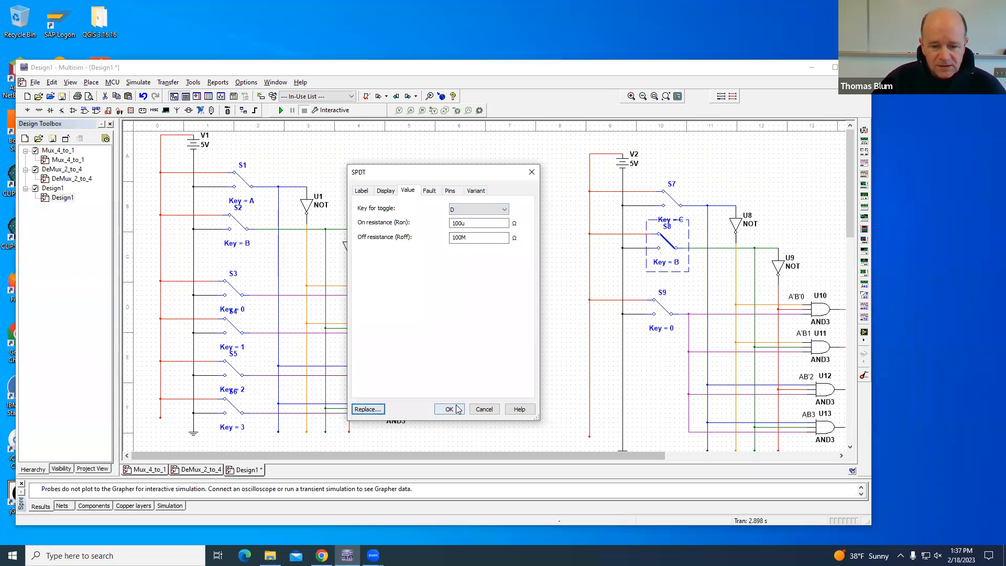
{"action": "left_click", "coordinate": [450, 409]}
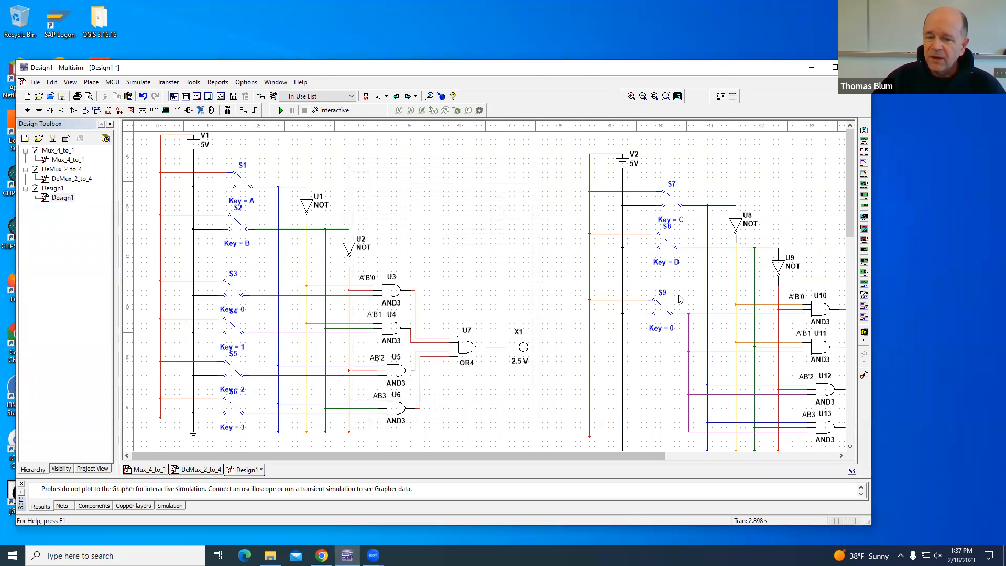
{"action": "mouse_move", "coordinate": [654, 305]}
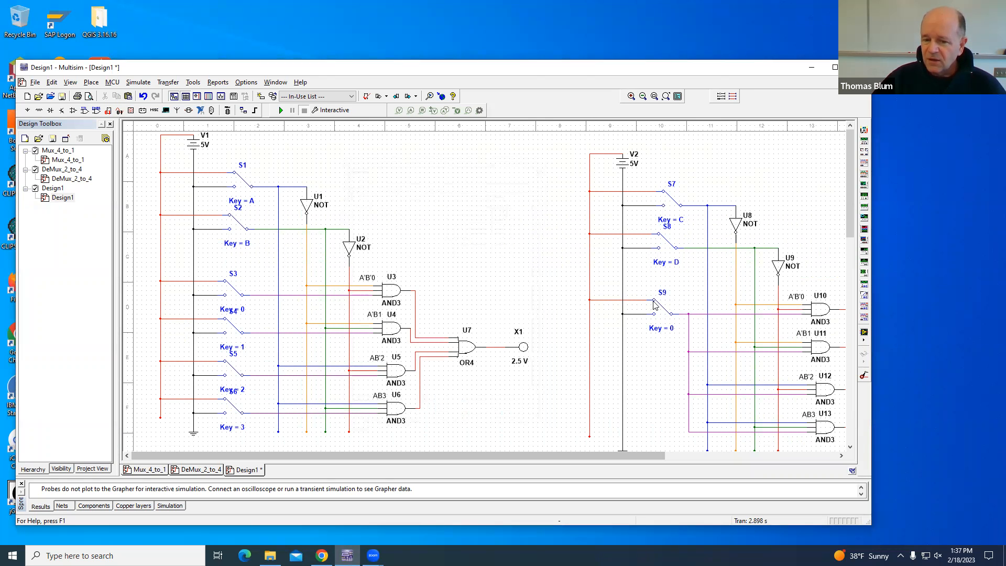
{"action": "mouse_move", "coordinate": [800, 348]}
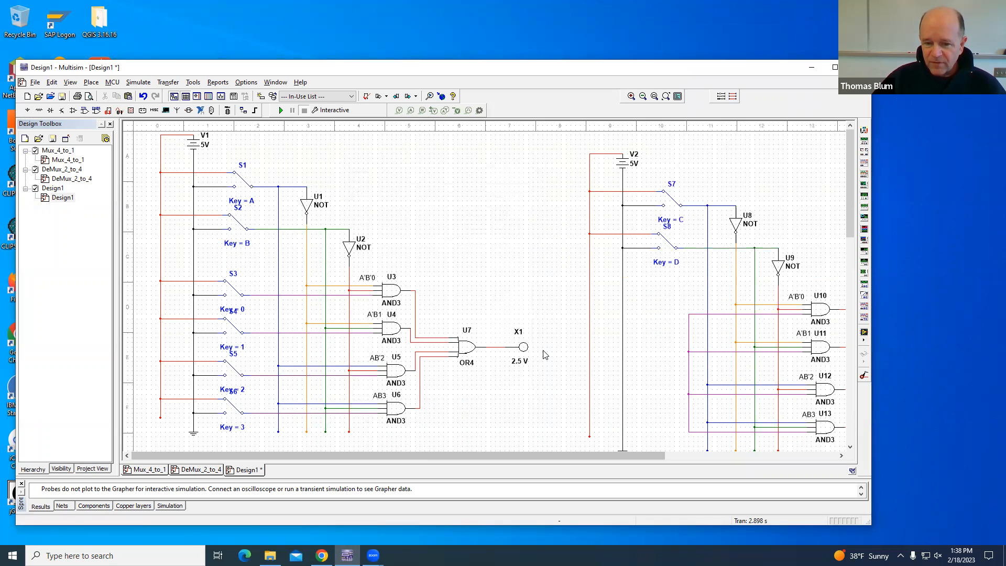
{"action": "mouse_move", "coordinate": [523, 350]}
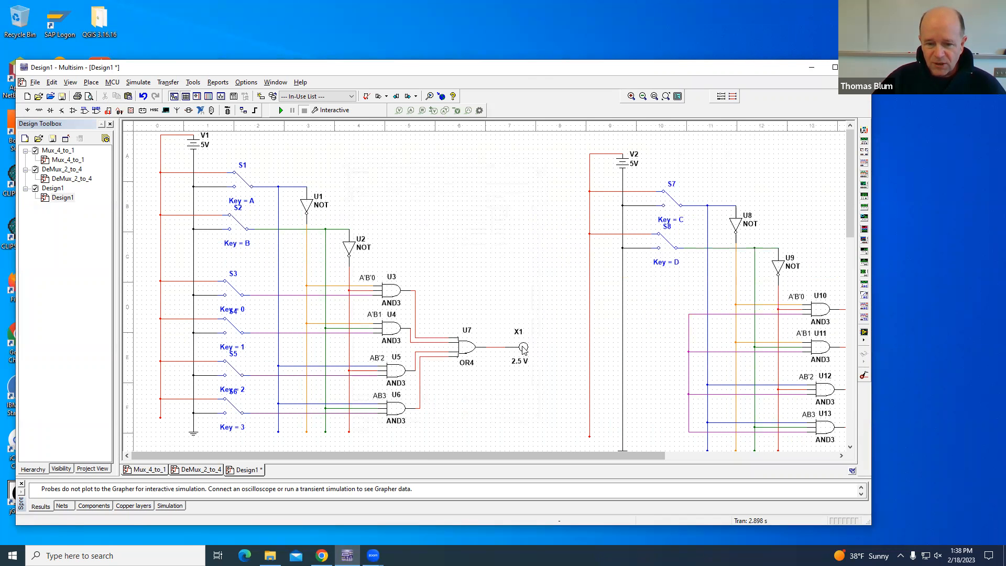
Move MUX output probe X1 down beneath the OR4 output line after removing switch S9.
{"action": "right_click", "coordinate": [518, 348]}
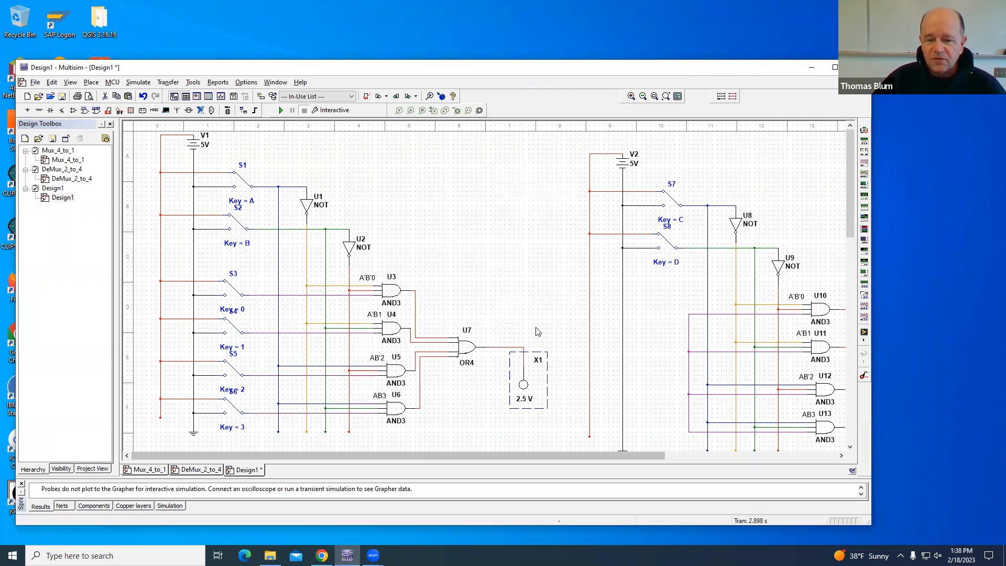
{"action": "mouse_move", "coordinate": [245, 151]}
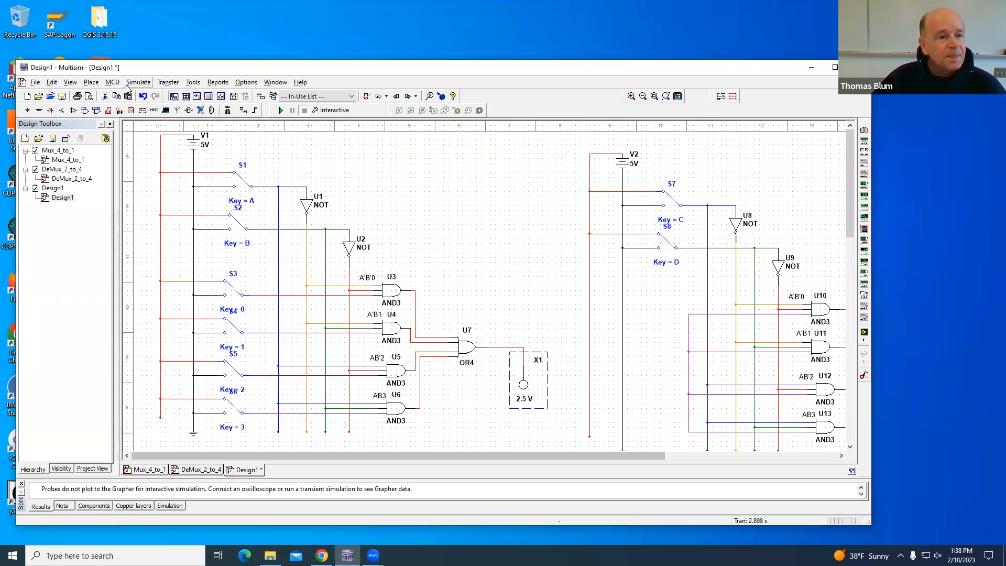
Wire the MUX's OR4 output to the DEMUX's shared data input line where S9 was.
{"action": "left_click", "coordinate": [90, 82]}
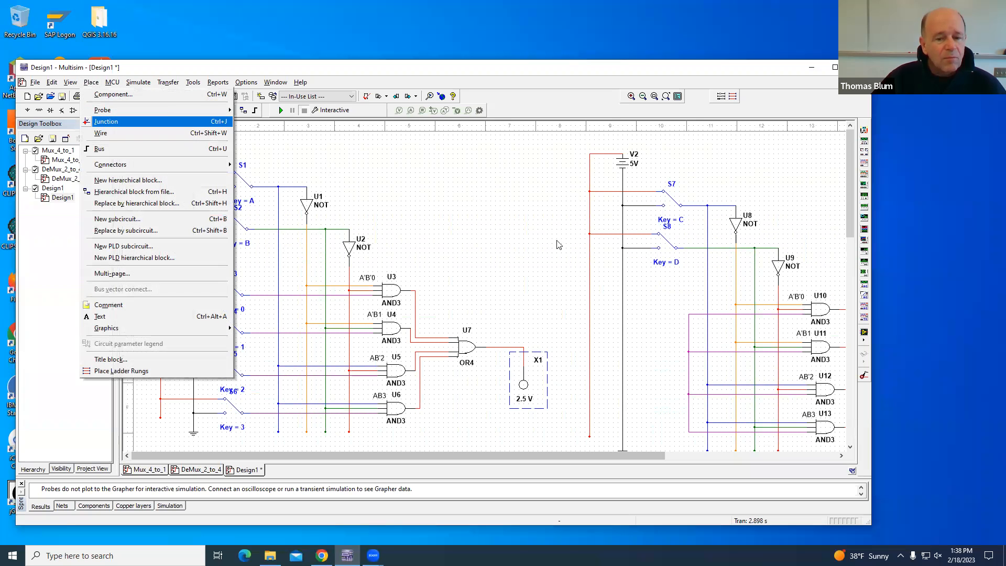
{"action": "key", "text": "Escape"}
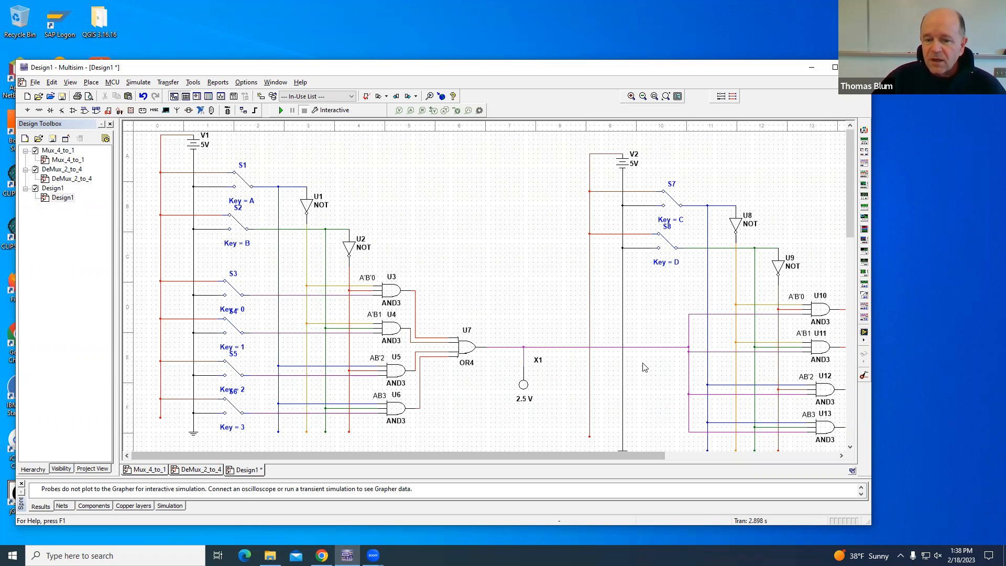
{"action": "mouse_move", "coordinate": [739, 393]}
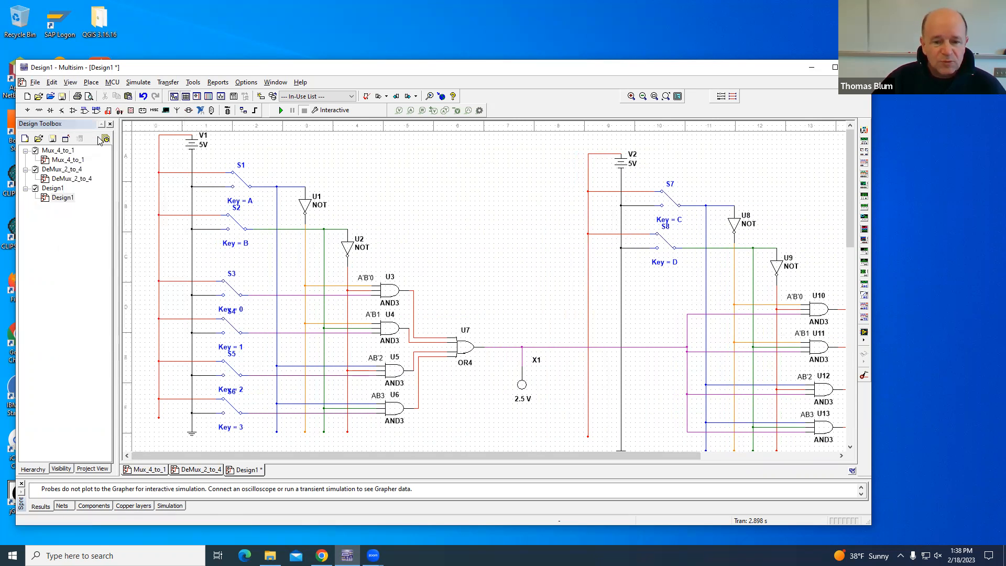
{"action": "left_click", "coordinate": [69, 82]}
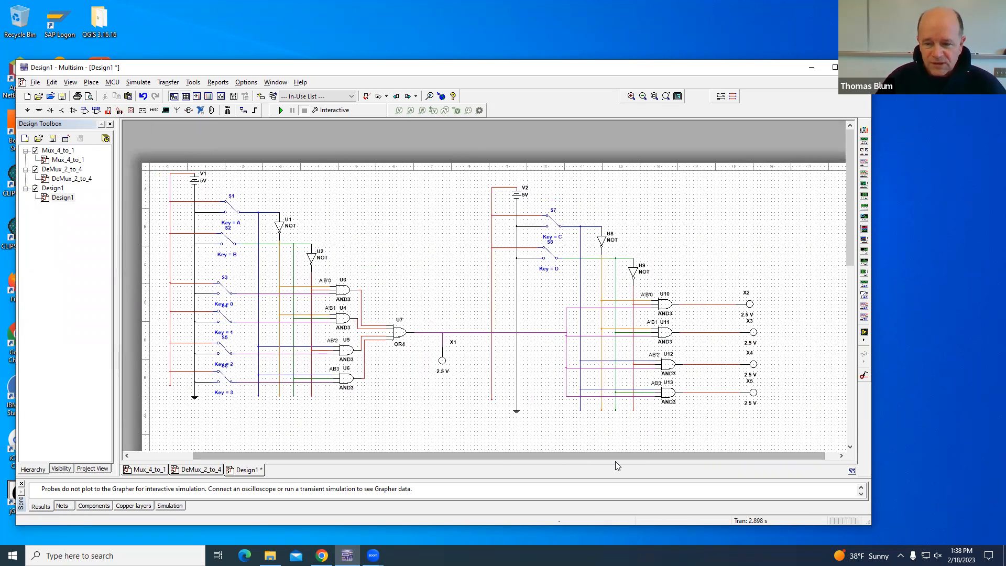
{"action": "mouse_move", "coordinate": [148, 214]}
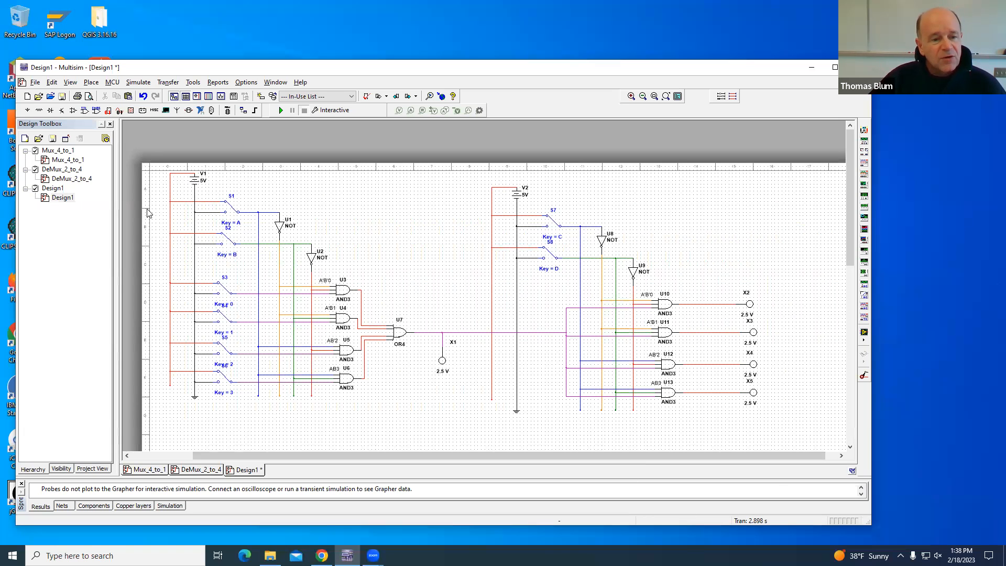
{"action": "mouse_move", "coordinate": [212, 212]}
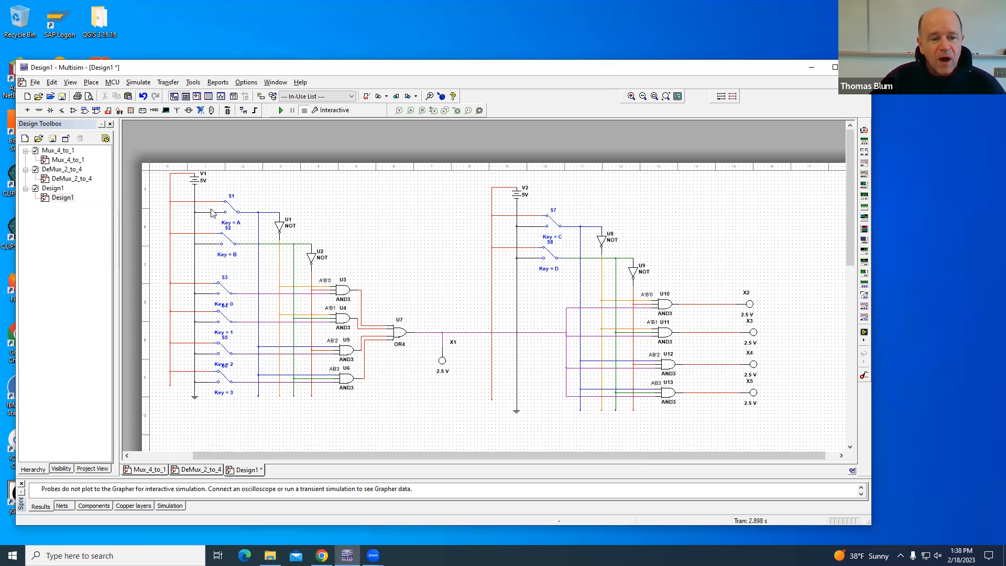
{"action": "mouse_move", "coordinate": [233, 274]}
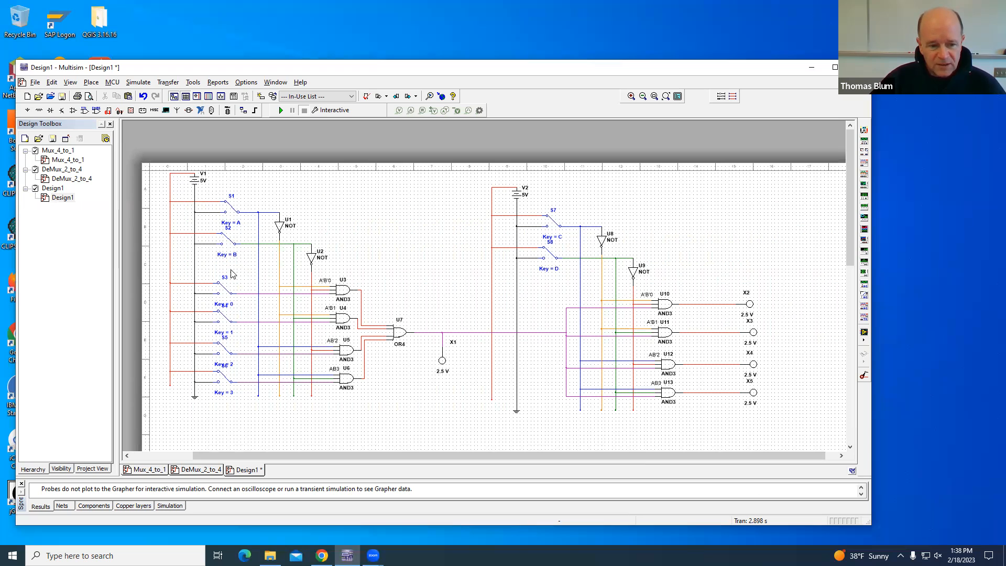
{"action": "mouse_move", "coordinate": [360, 331]}
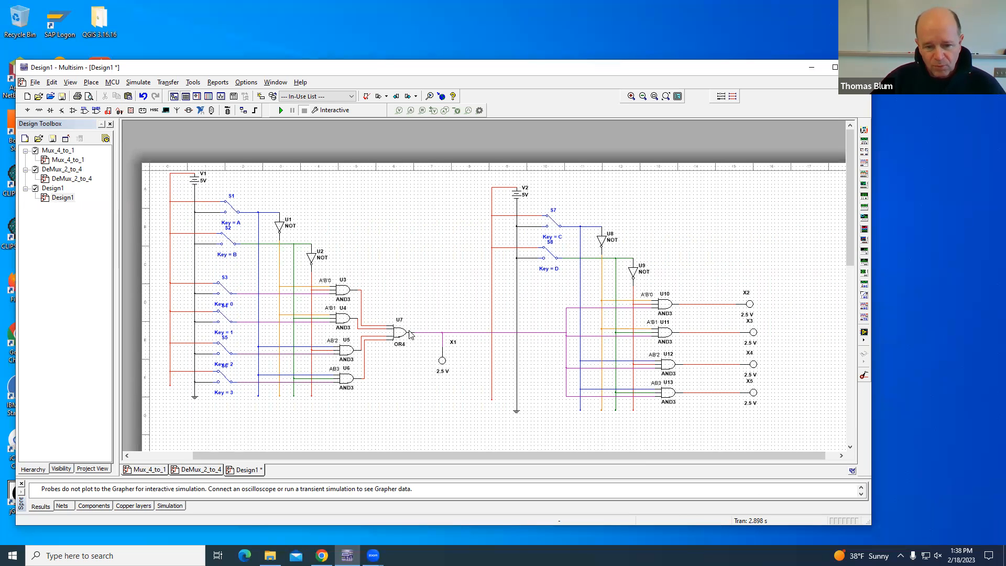
{"action": "mouse_move", "coordinate": [505, 333]}
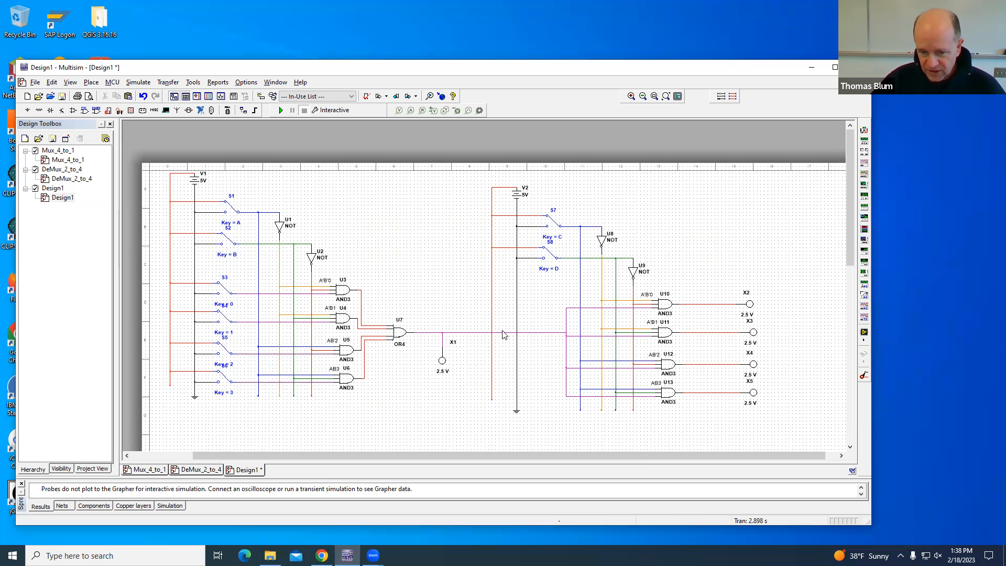
{"action": "mouse_move", "coordinate": [581, 347]}
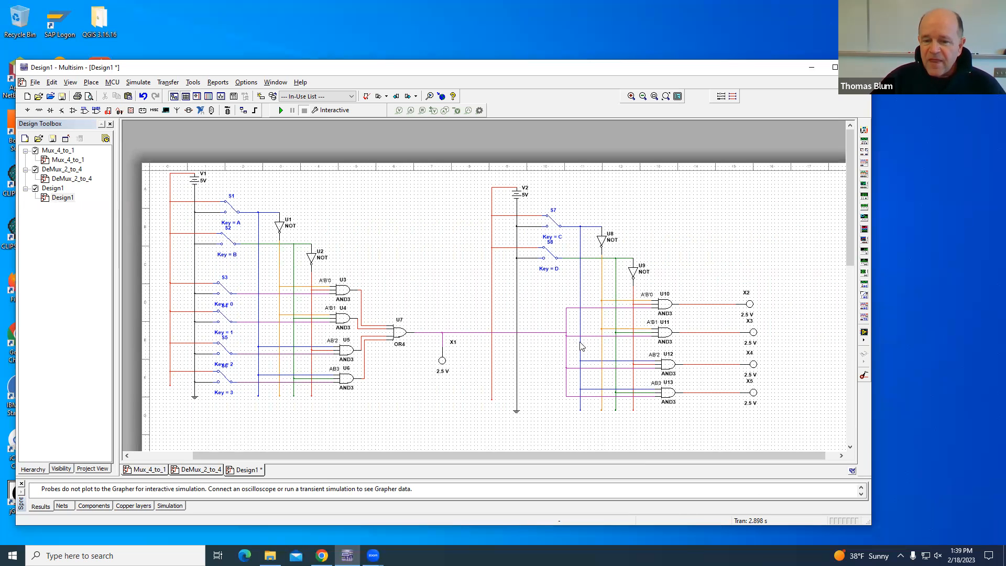
{"action": "mouse_move", "coordinate": [580, 376]}
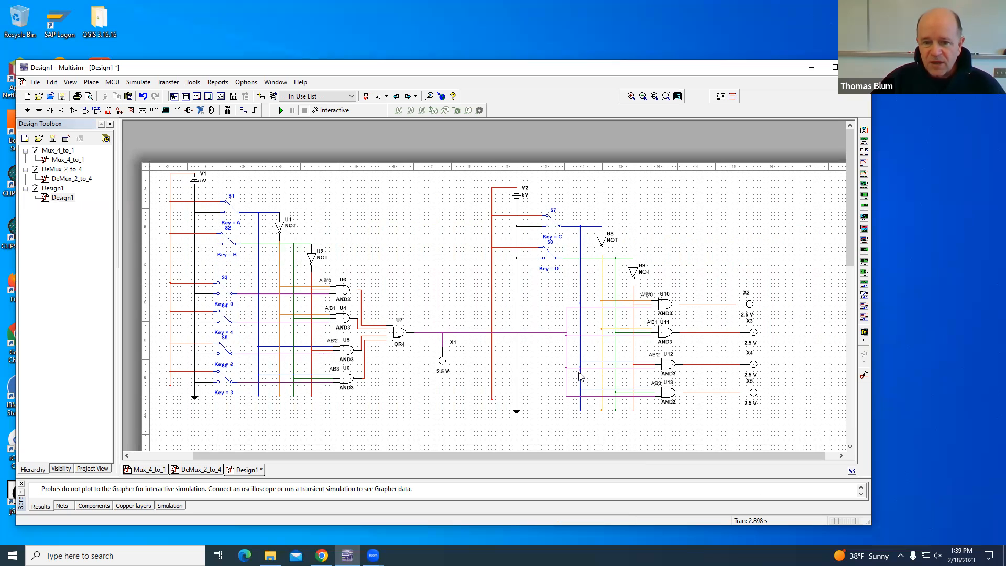
{"action": "mouse_move", "coordinate": [539, 259]}
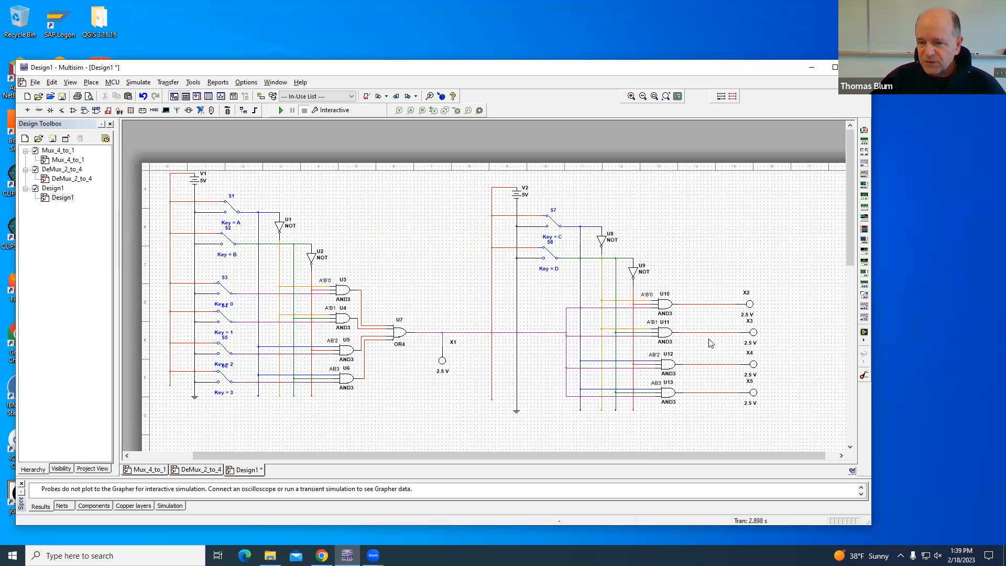
{"action": "mouse_move", "coordinate": [249, 184]}
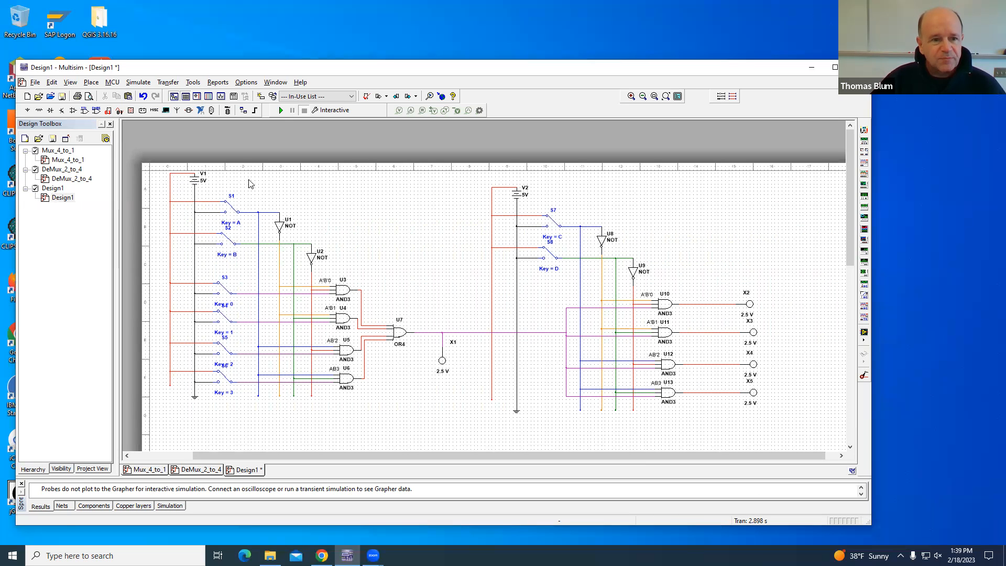
Start the interactive simulation of the combined MUX-DEMUX circuit so probes X1 and X5 light.
{"action": "left_click", "coordinate": [279, 110]}
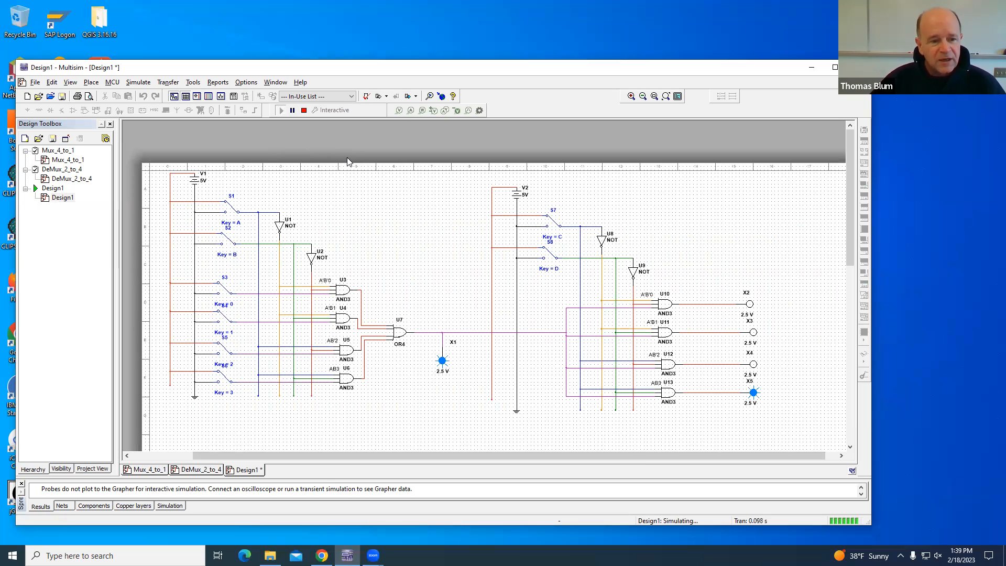
{"action": "mouse_move", "coordinate": [259, 234]}
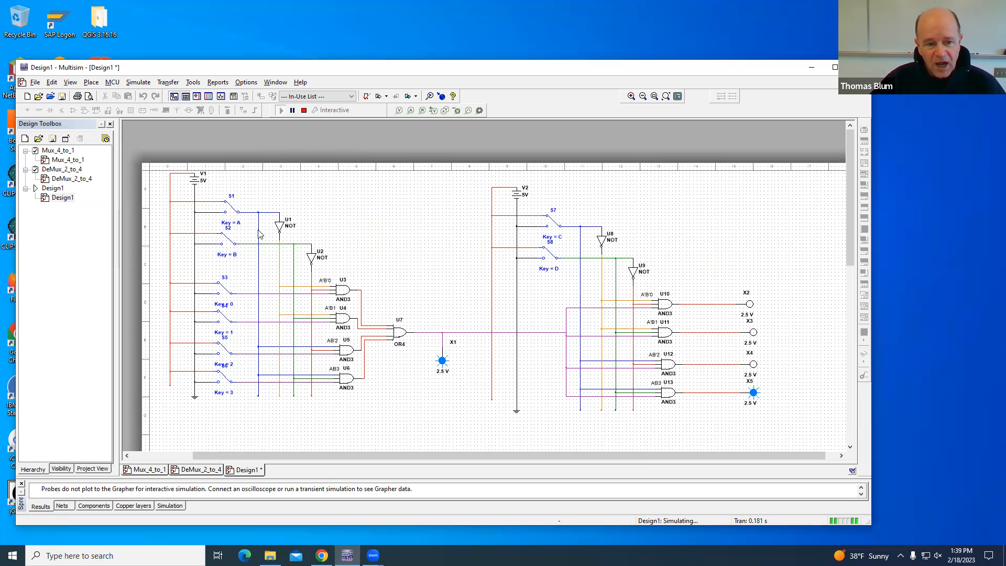
{"action": "mouse_move", "coordinate": [218, 396]}
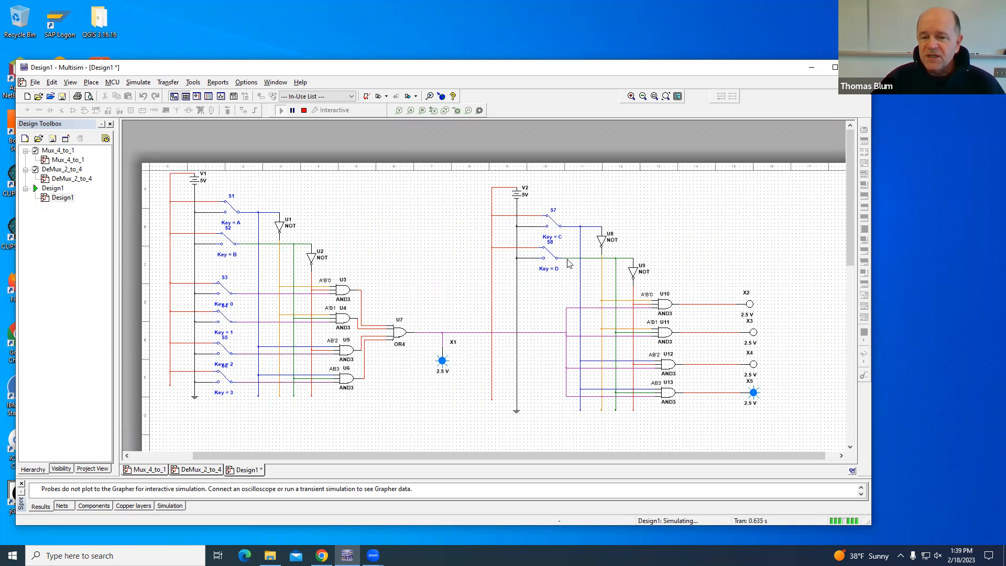
{"action": "mouse_move", "coordinate": [587, 262]}
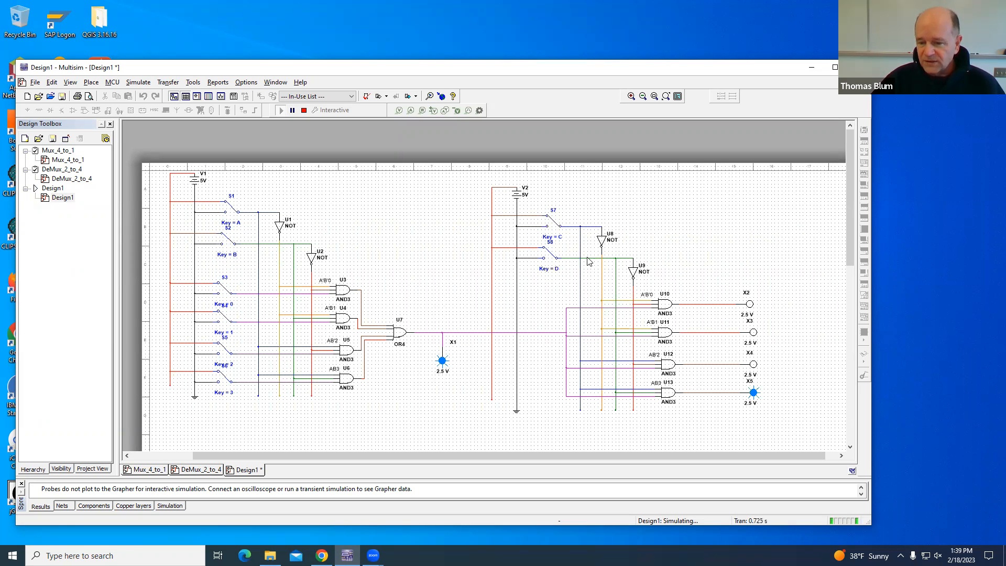
{"action": "mouse_move", "coordinate": [768, 396]}
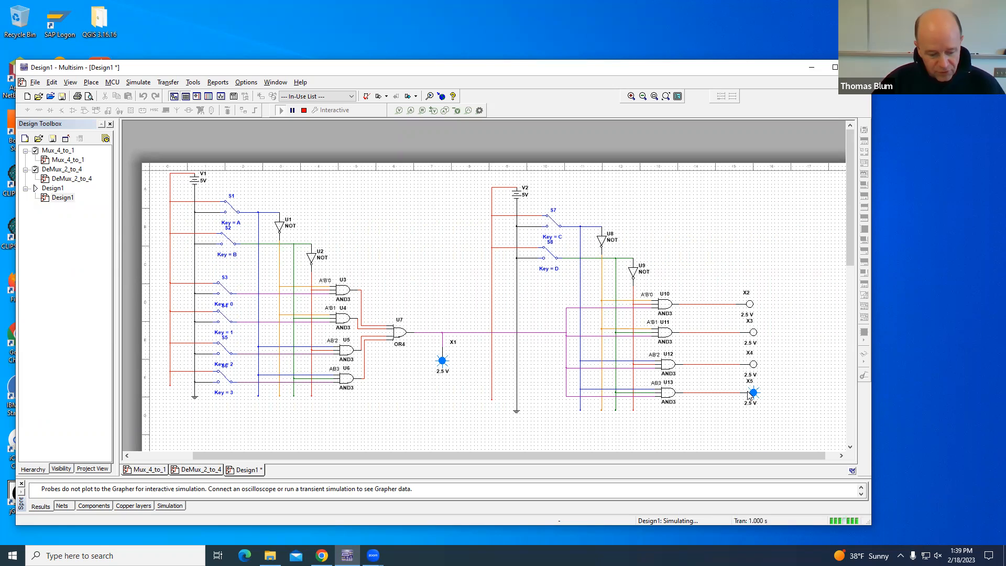
{"action": "mouse_move", "coordinate": [537, 273]}
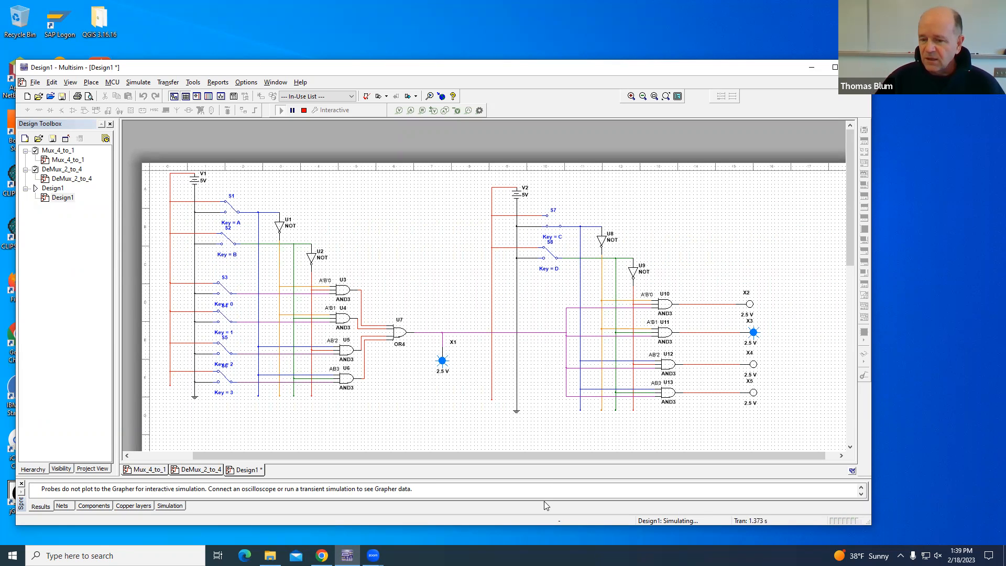
{"action": "mouse_move", "coordinate": [781, 335]}
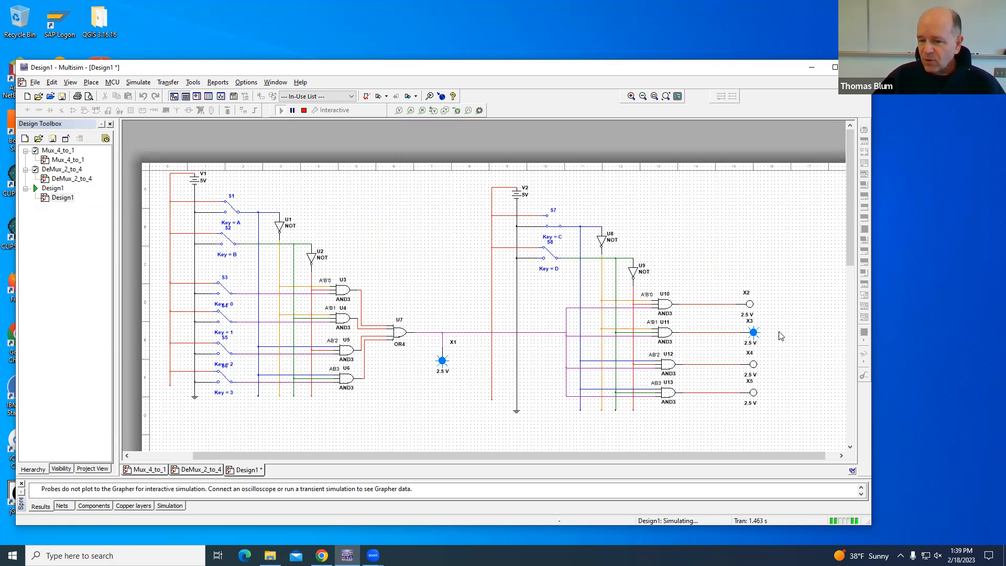
{"action": "mouse_move", "coordinate": [584, 290]}
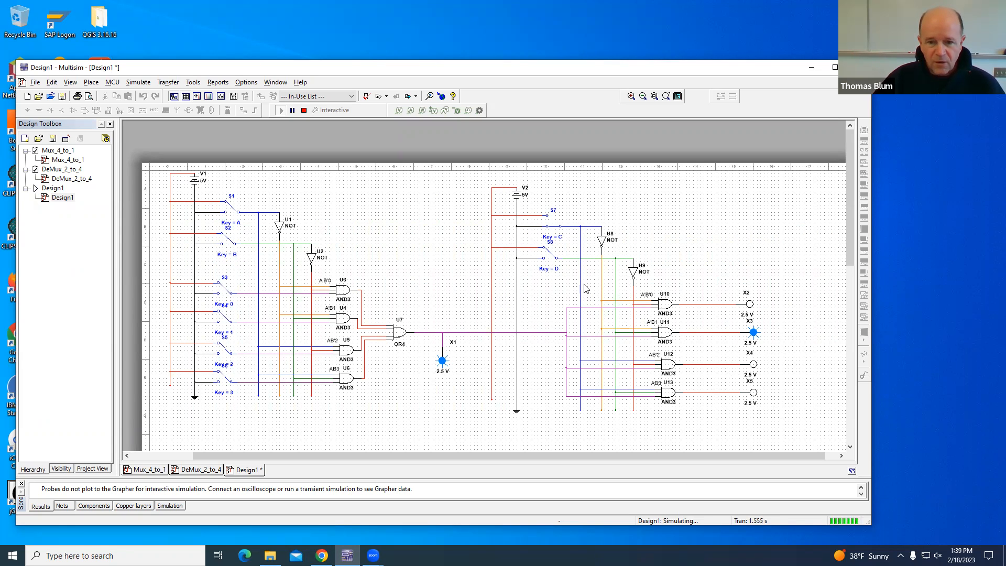
{"action": "mouse_move", "coordinate": [556, 264]}
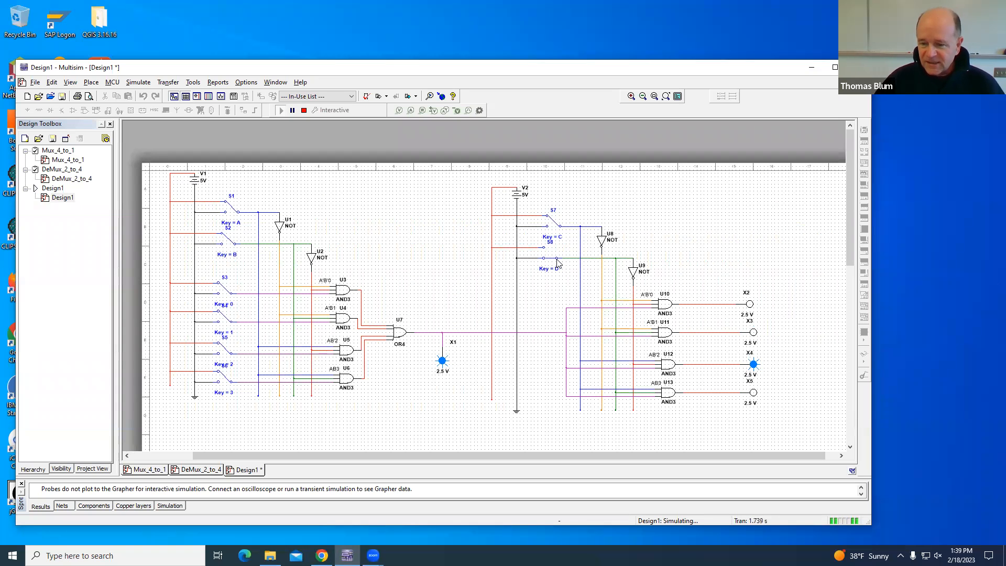
{"action": "mouse_move", "coordinate": [732, 378]}
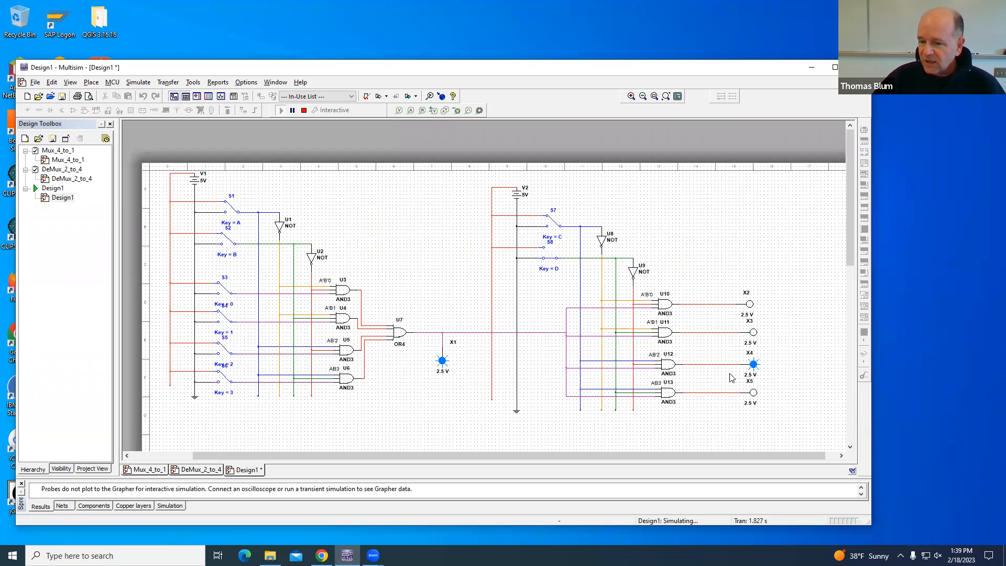
{"action": "mouse_move", "coordinate": [756, 373]}
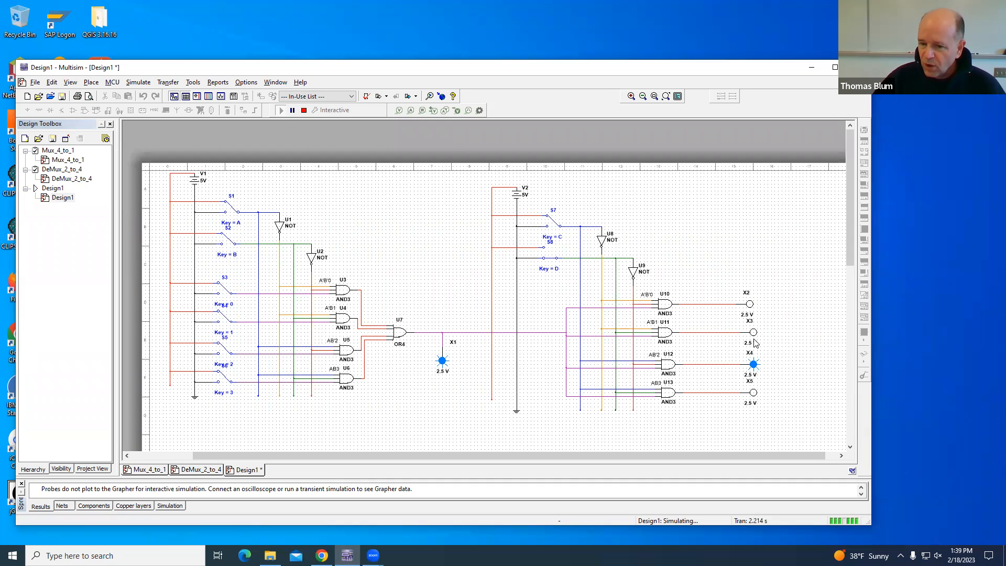
{"action": "mouse_move", "coordinate": [756, 375]}
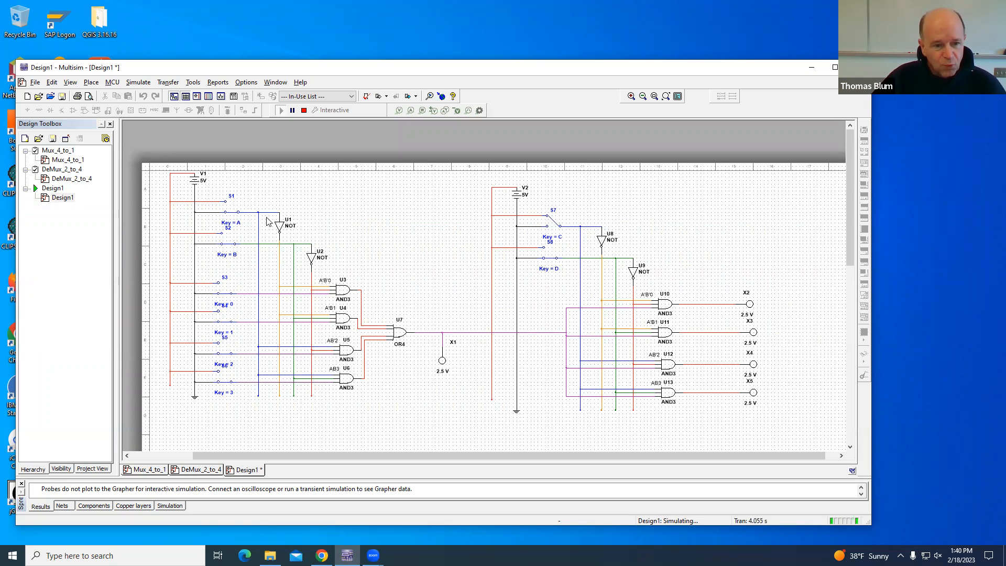
{"action": "mouse_move", "coordinate": [365, 314]}
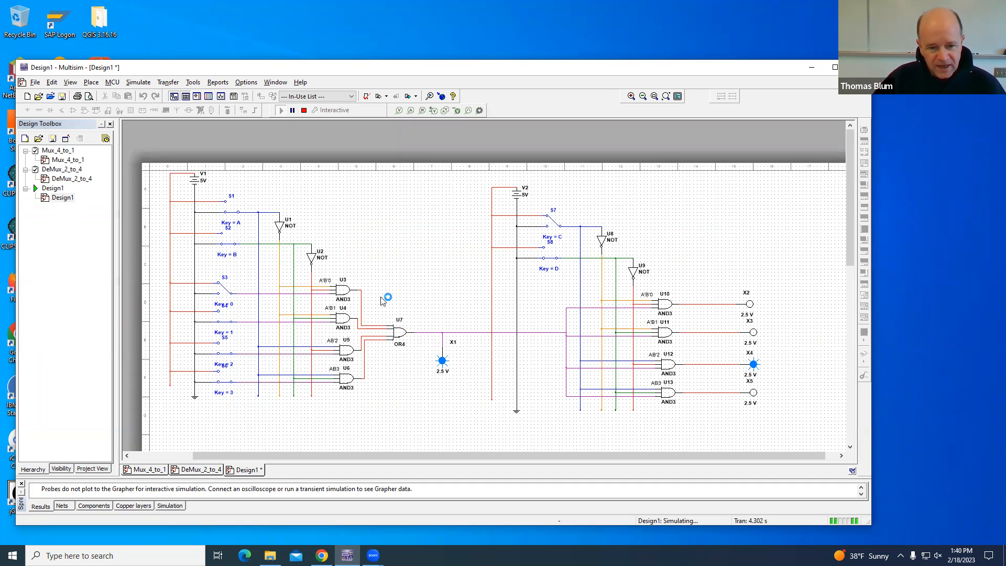
{"action": "mouse_move", "coordinate": [631, 299]}
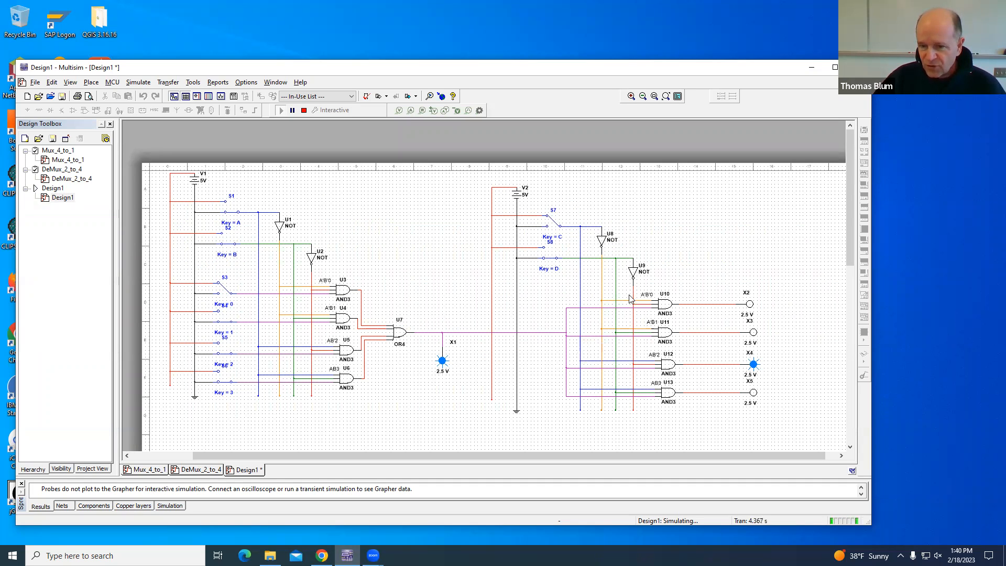
{"action": "mouse_move", "coordinate": [683, 304]}
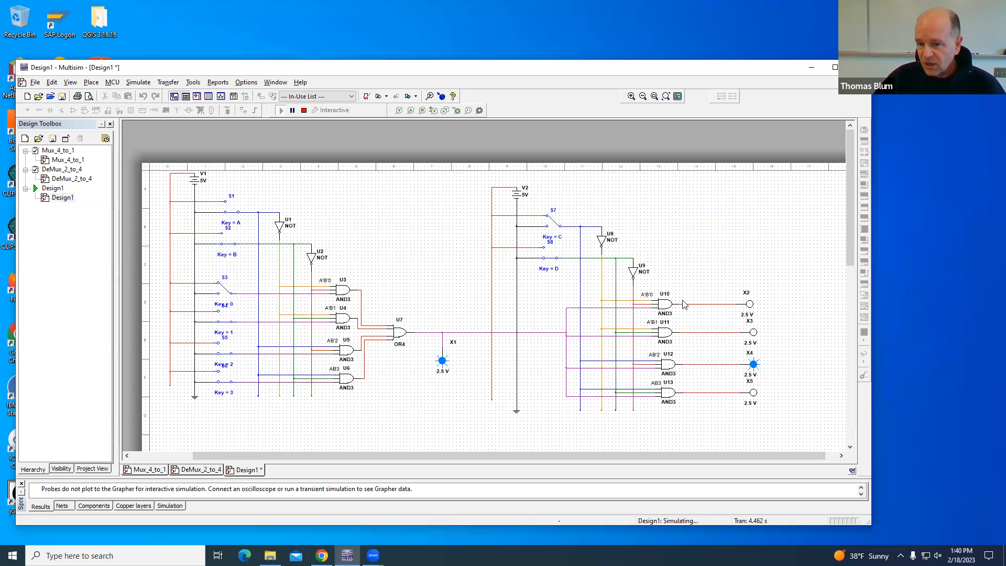
{"action": "mouse_move", "coordinate": [780, 355]}
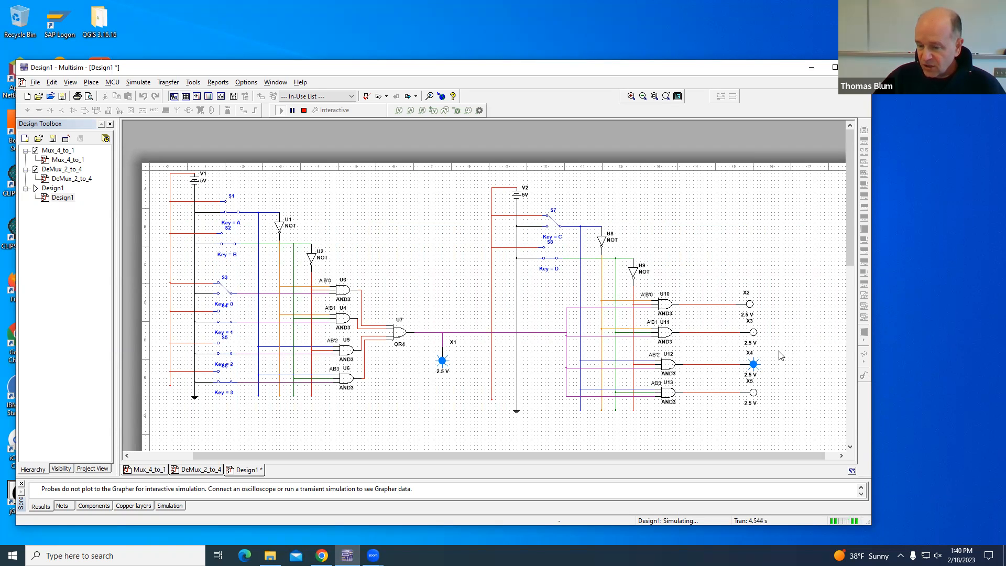
{"action": "mouse_move", "coordinate": [767, 379]}
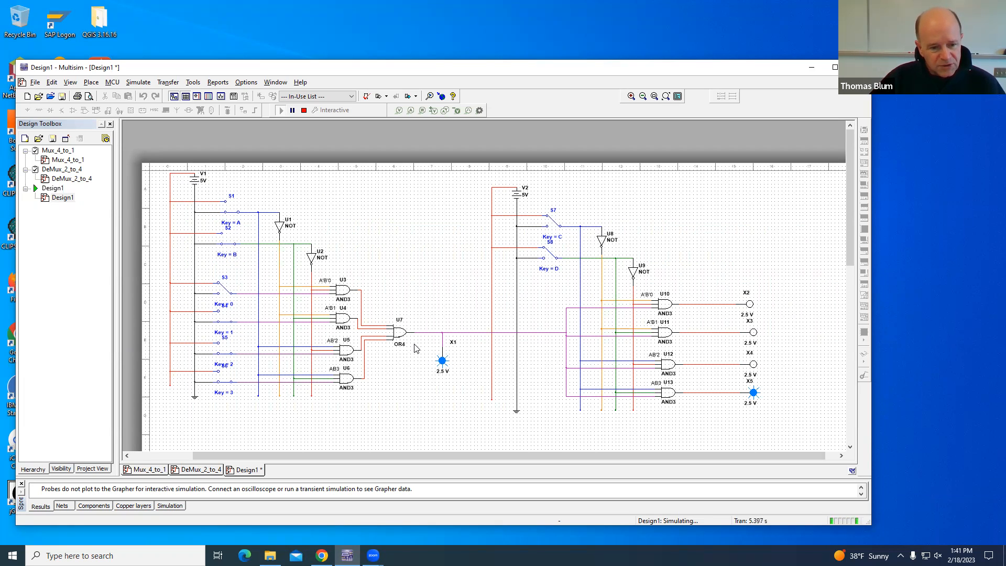
{"action": "mouse_move", "coordinate": [269, 230]}
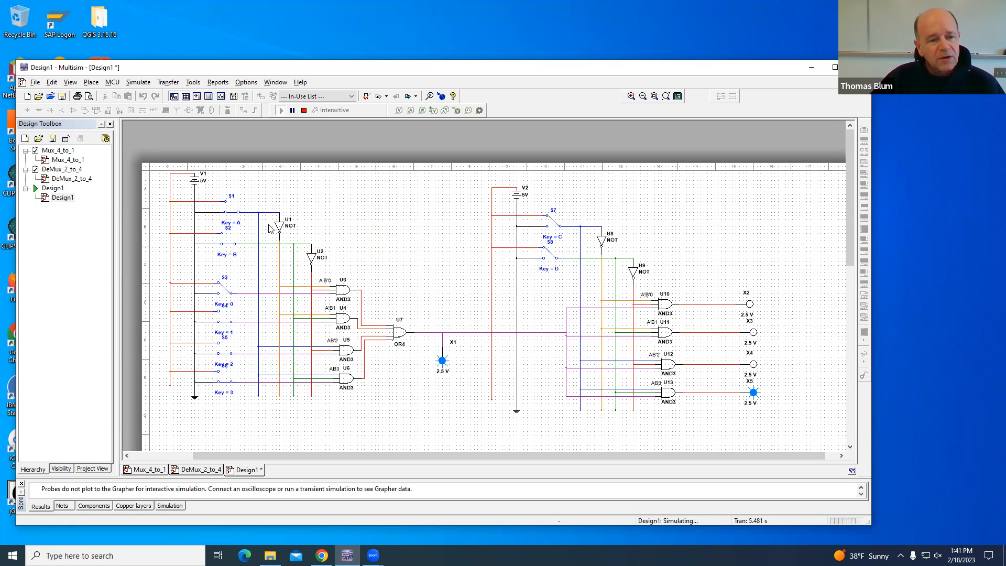
{"action": "mouse_move", "coordinate": [204, 302]}
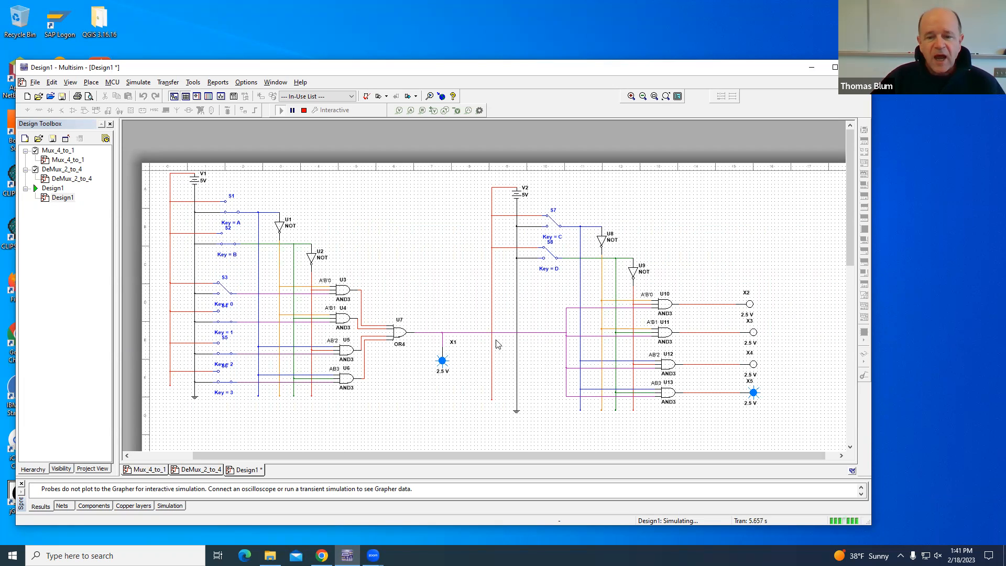
{"action": "mouse_move", "coordinate": [691, 316]}
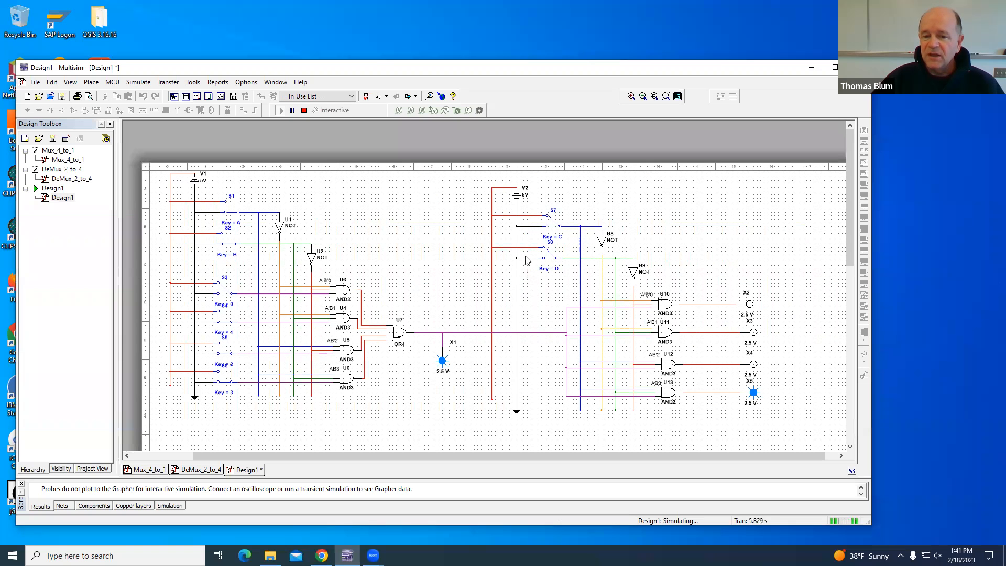
{"action": "mouse_move", "coordinate": [741, 281]}
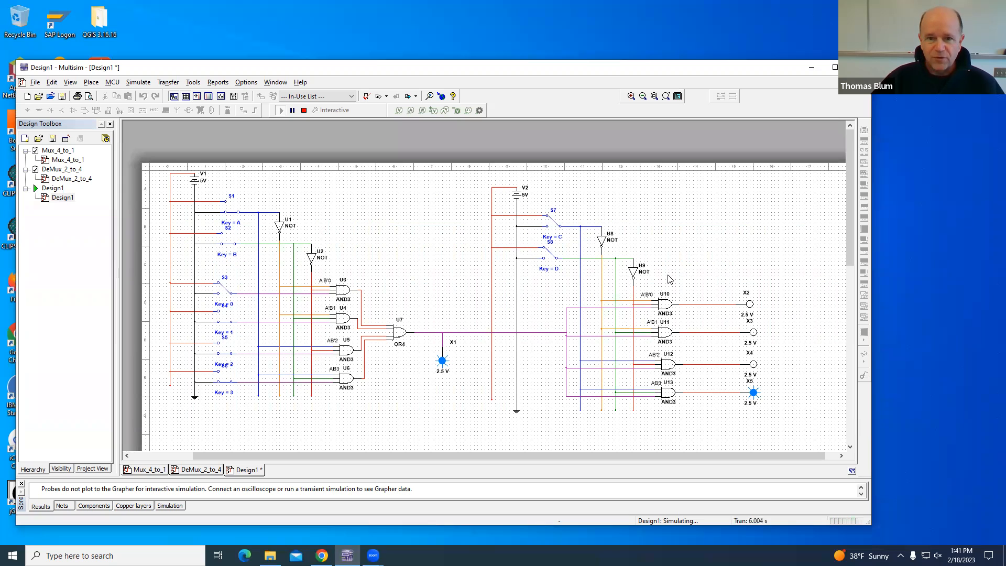
{"action": "mouse_move", "coordinate": [767, 8]}
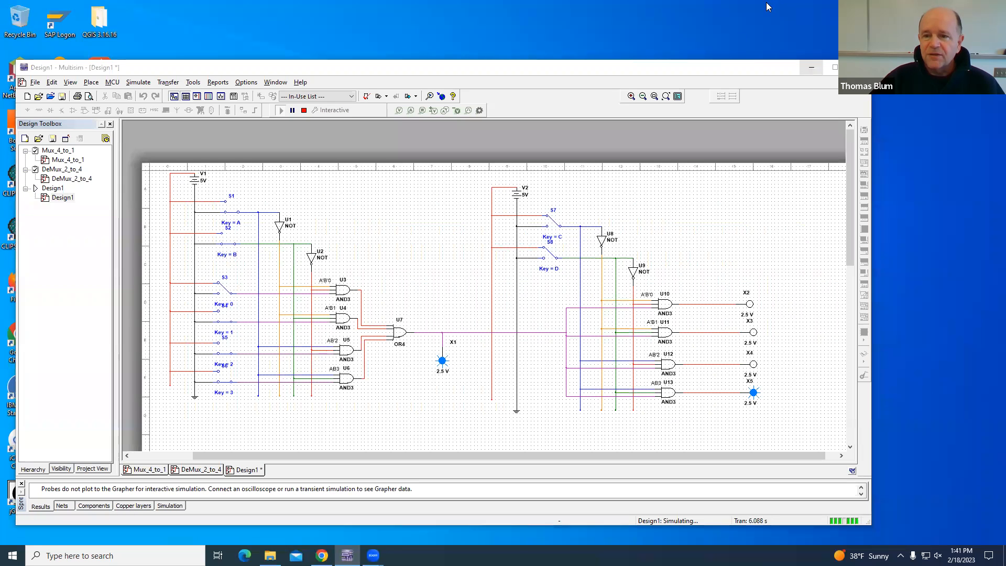